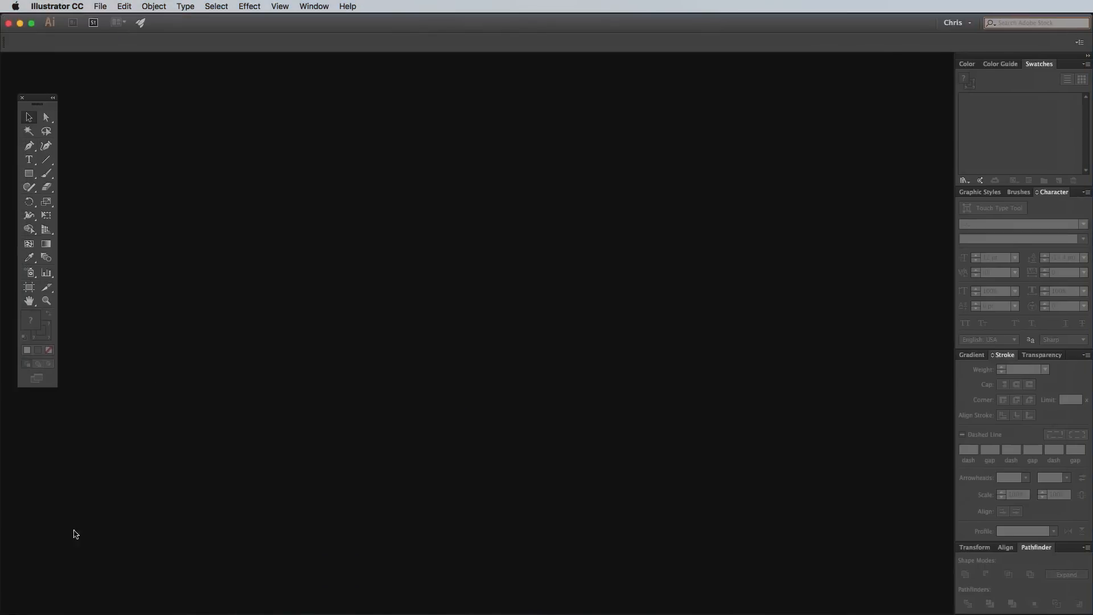
{"action": "mouse_move", "coordinate": [394, 183]}
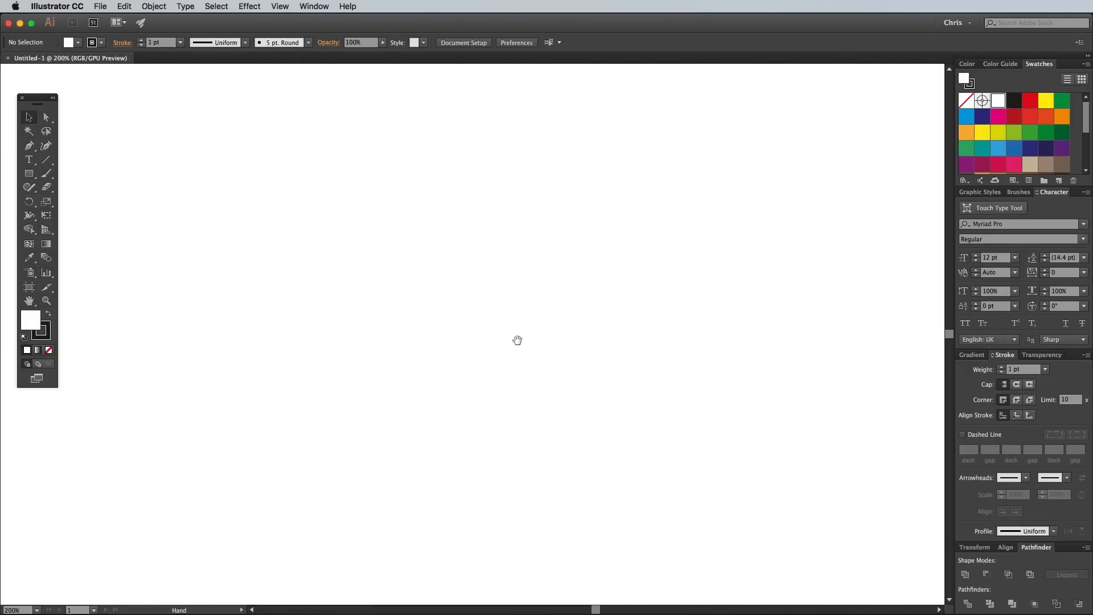
{"action": "mouse_move", "coordinate": [558, 348]}
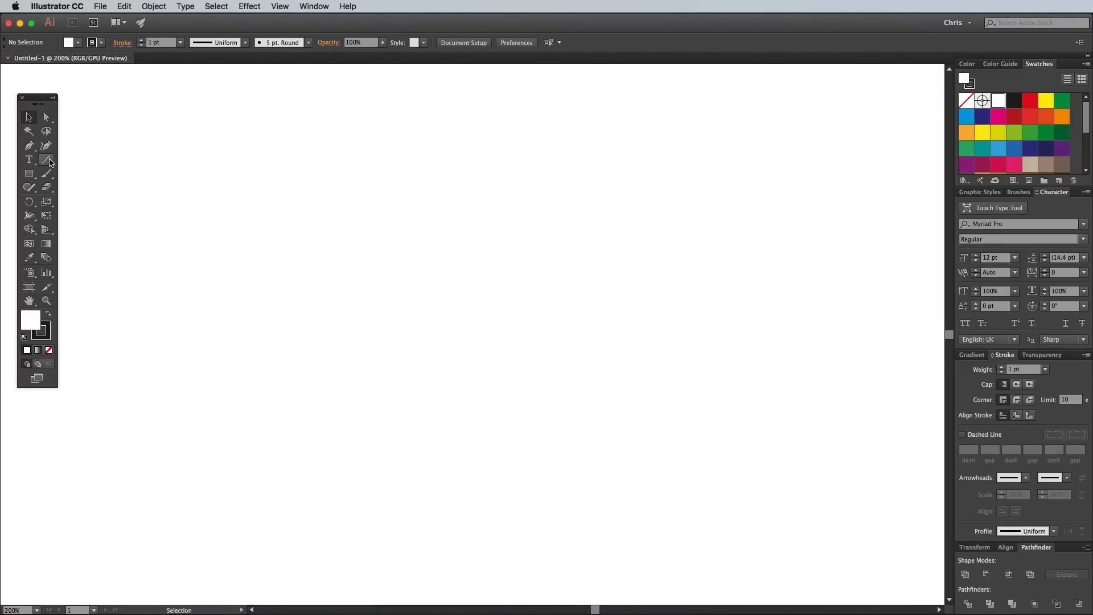
Step: Draw a long horizontal line with no fill, a 3 pt stroke and rounded joins
{"action": "left_click", "coordinate": [47, 173]}
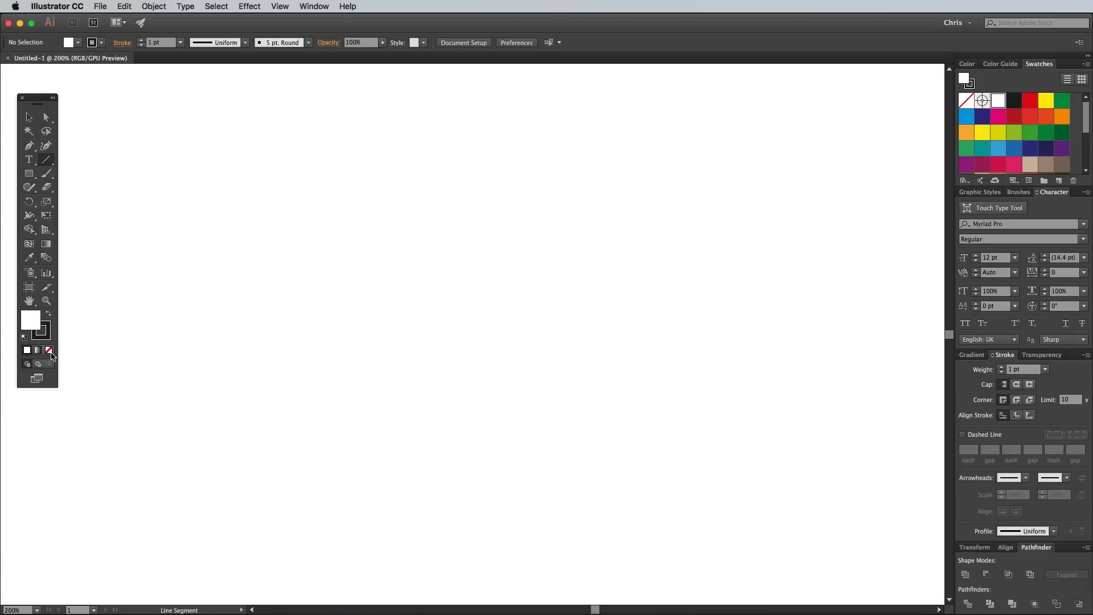
{"action": "left_click", "coordinate": [47, 349]}
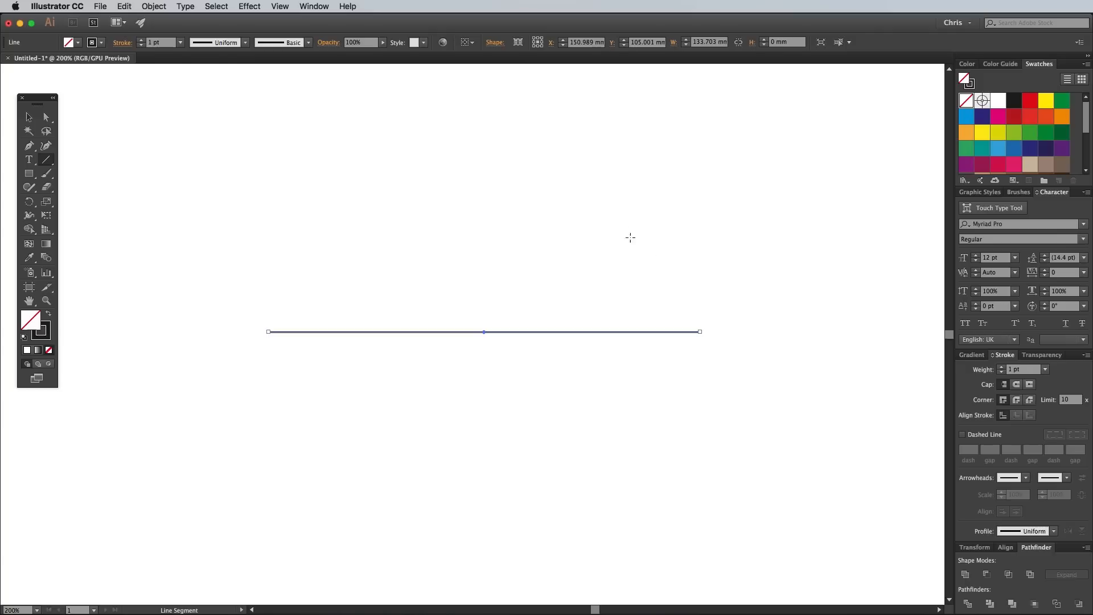
{"action": "left_click", "coordinate": [1003, 367]}
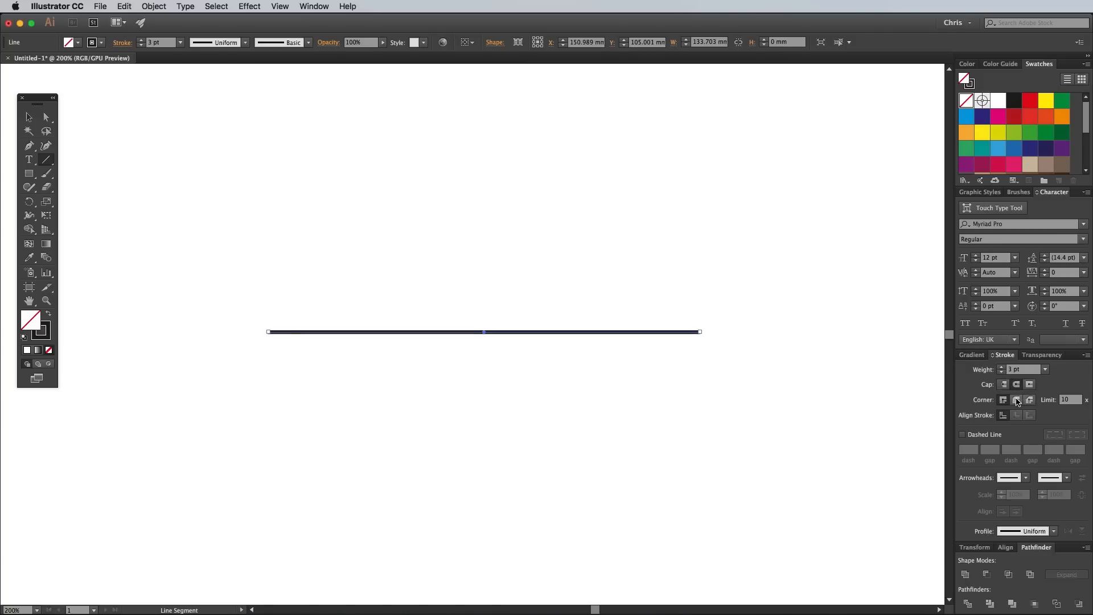
{"action": "left_click", "coordinate": [1015, 400]}
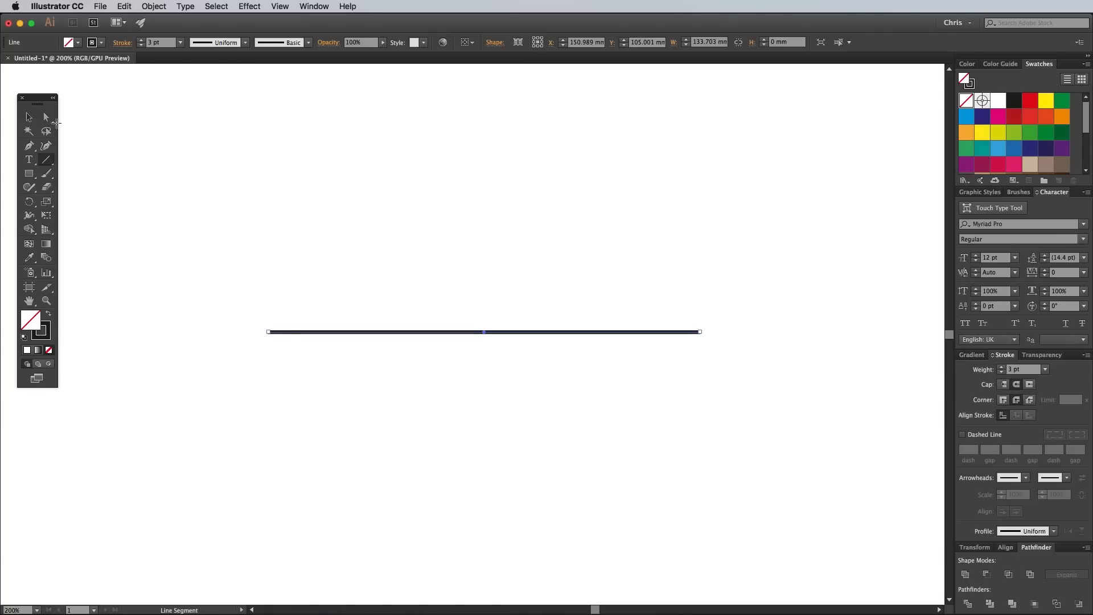
{"action": "left_click", "coordinate": [29, 117]}
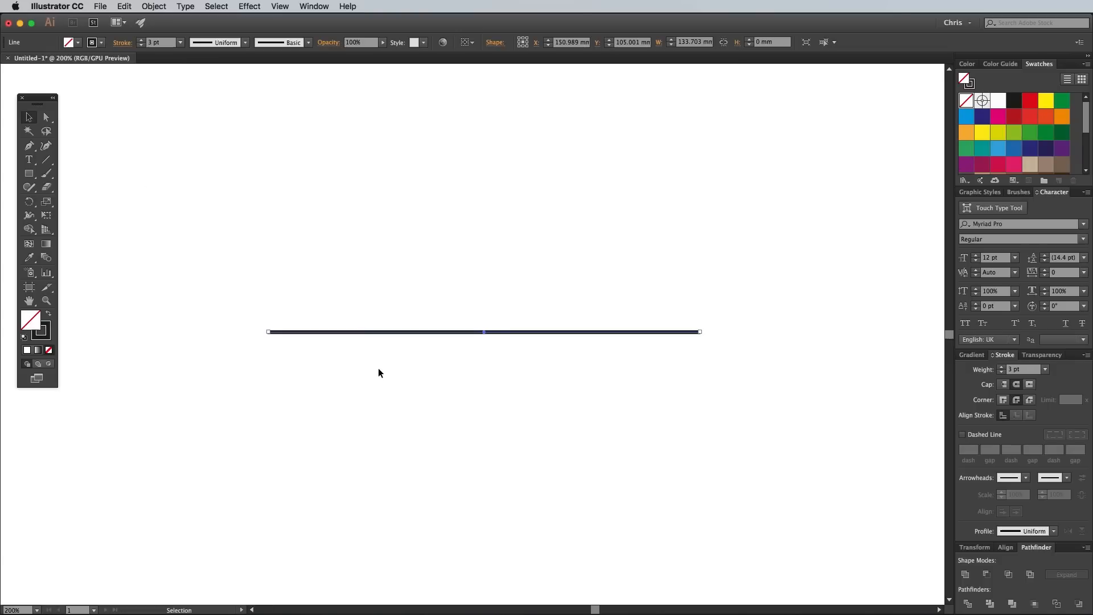
{"action": "mouse_move", "coordinate": [372, 369]}
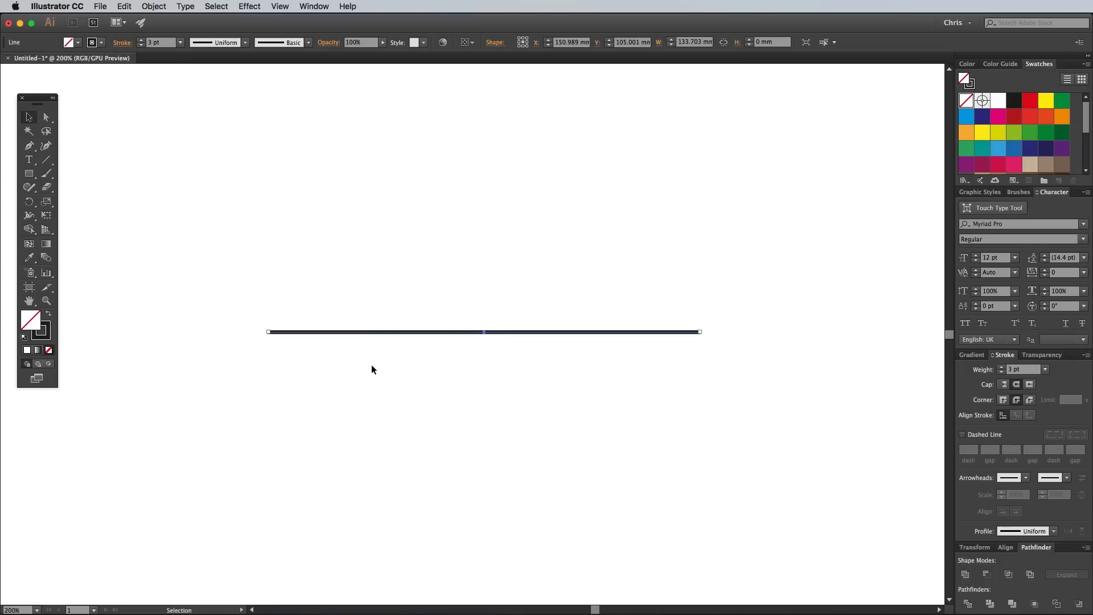
{"action": "mouse_move", "coordinate": [450, 339]}
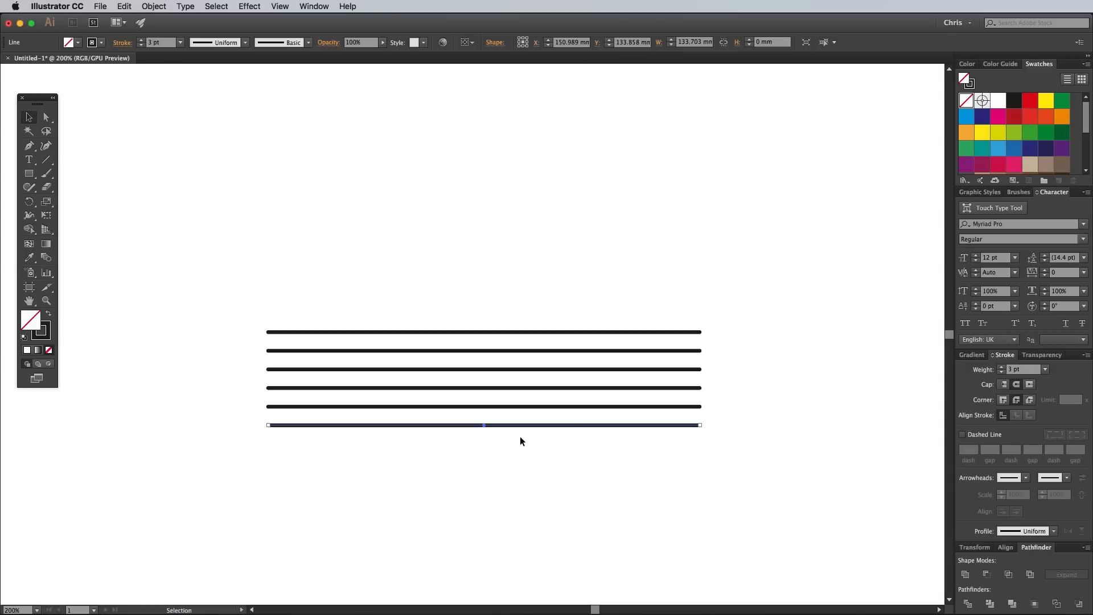
{"action": "mouse_move", "coordinate": [469, 413]}
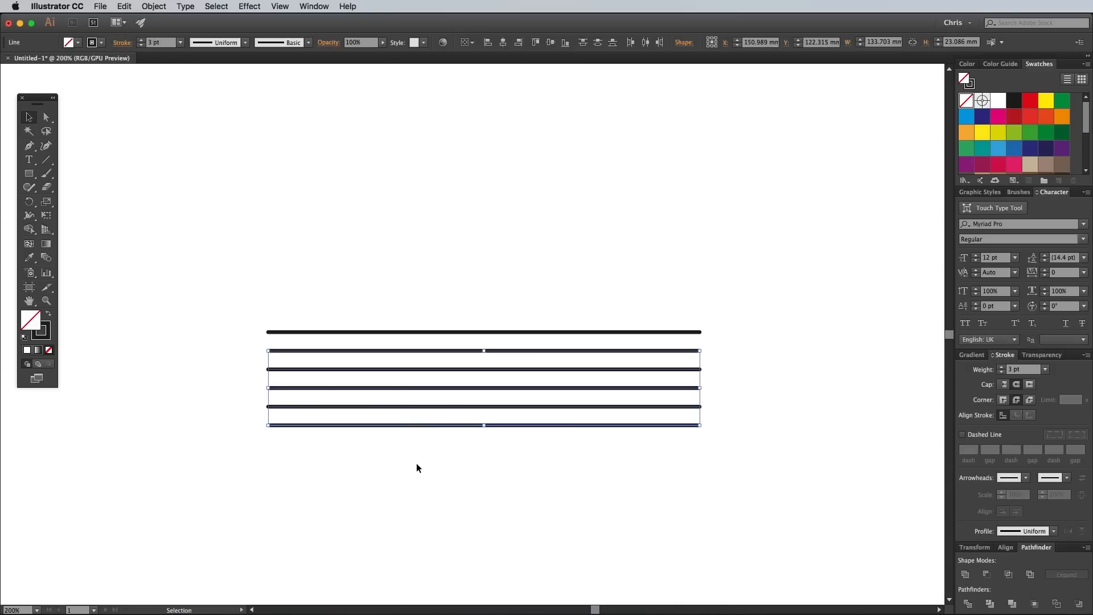
Step: Apply a smooth Zig Zag effect, Size 1 mm and 29 ridges, to the five lower lines
{"action": "left_click", "coordinate": [248, 6]}
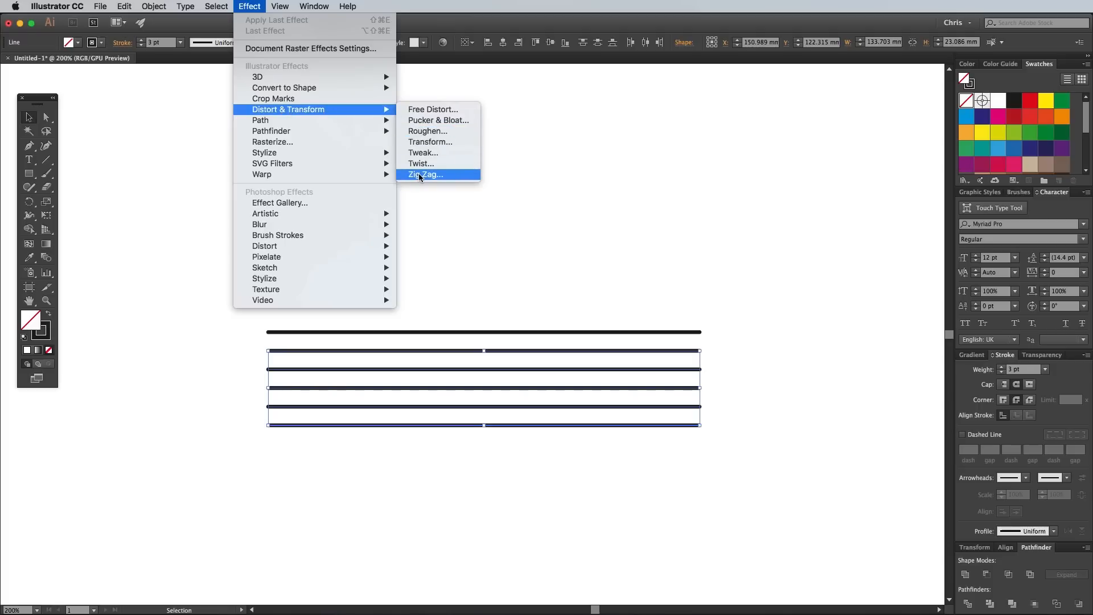
{"action": "left_click", "coordinate": [423, 175]}
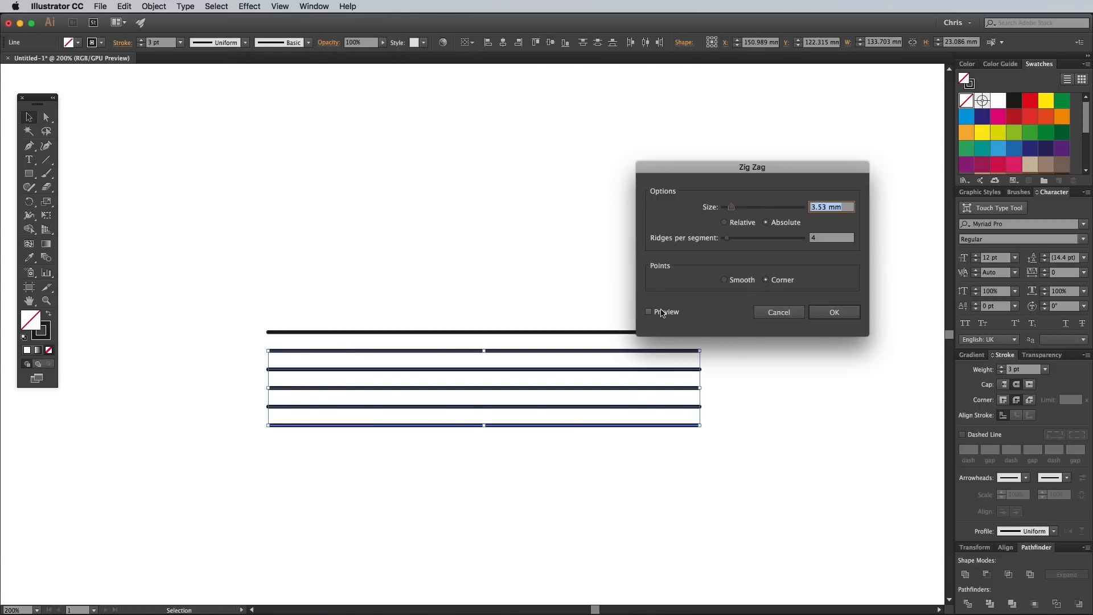
{"action": "left_click", "coordinate": [649, 312]}
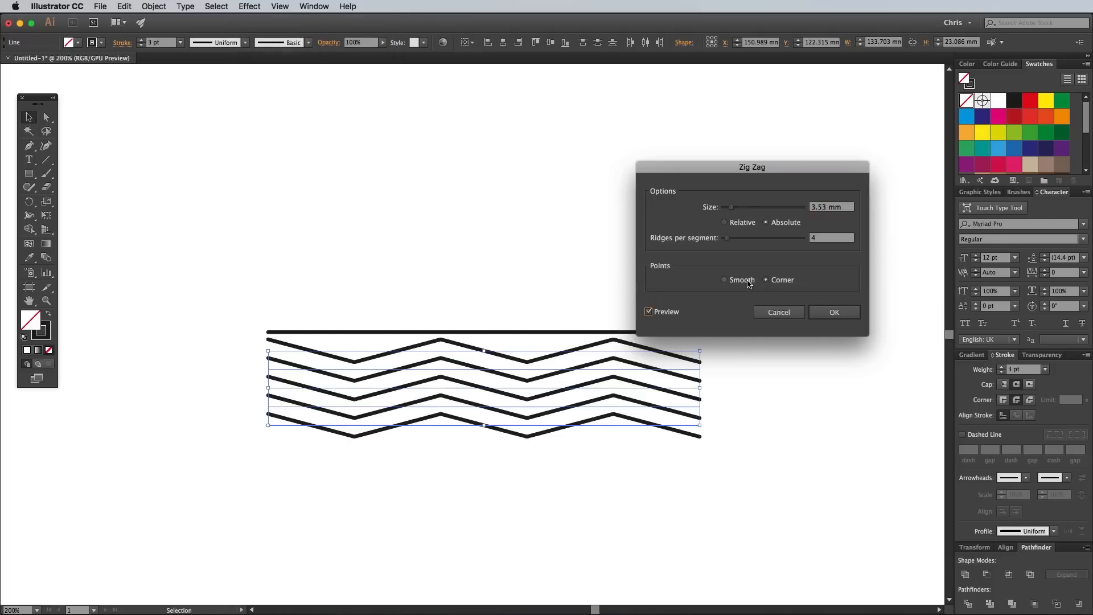
{"action": "left_click", "coordinate": [724, 280]}
{"action": "type", "text": "15"}
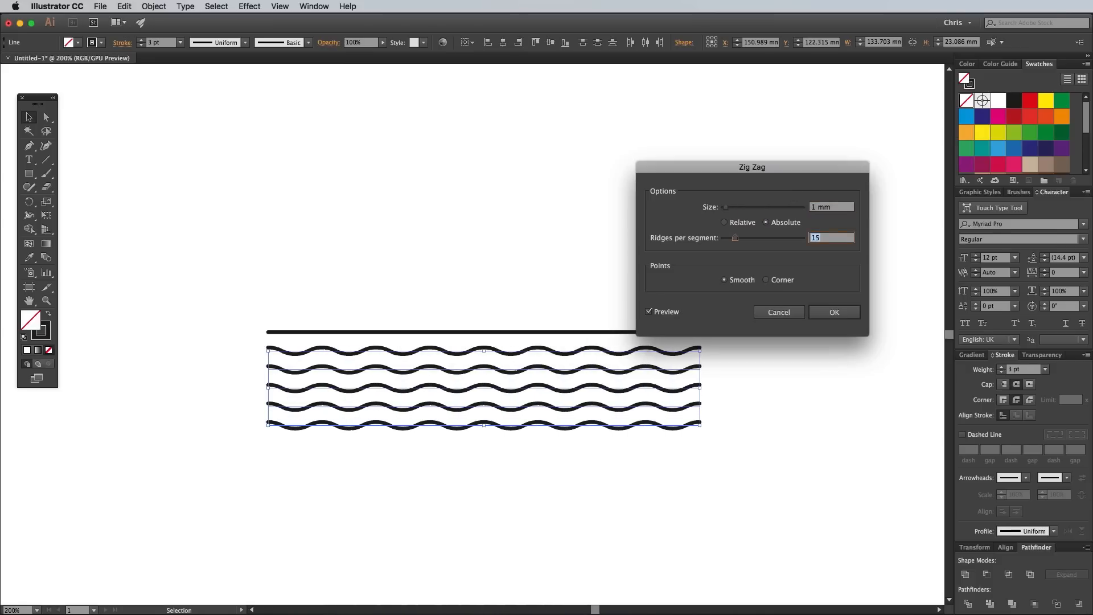
{"action": "type", "text": "19"}
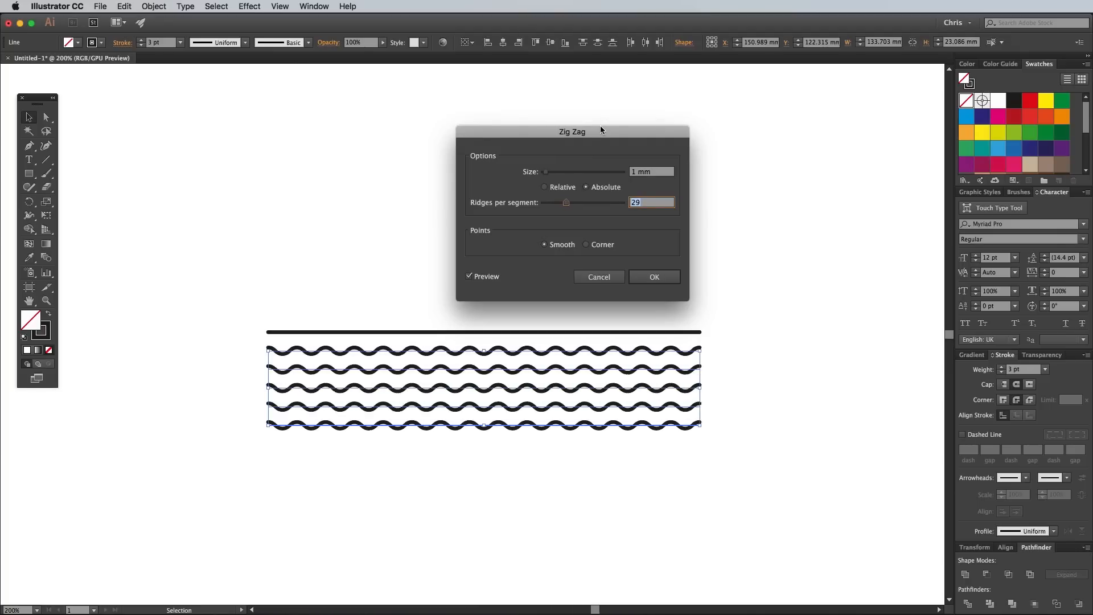
{"action": "mouse_move", "coordinate": [653, 277]}
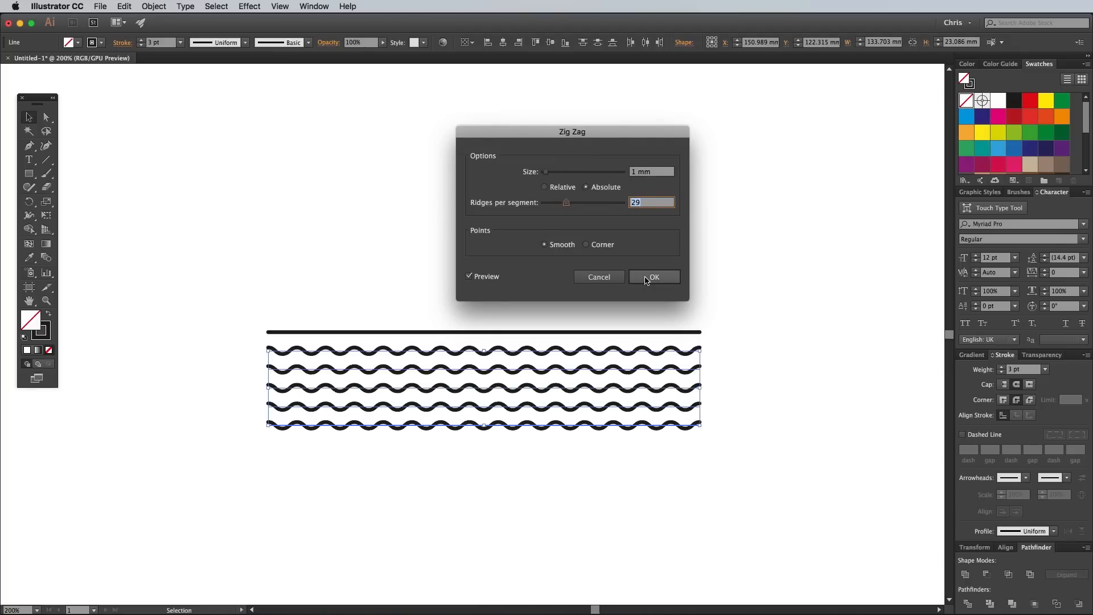
{"action": "left_click", "coordinate": [652, 277]}
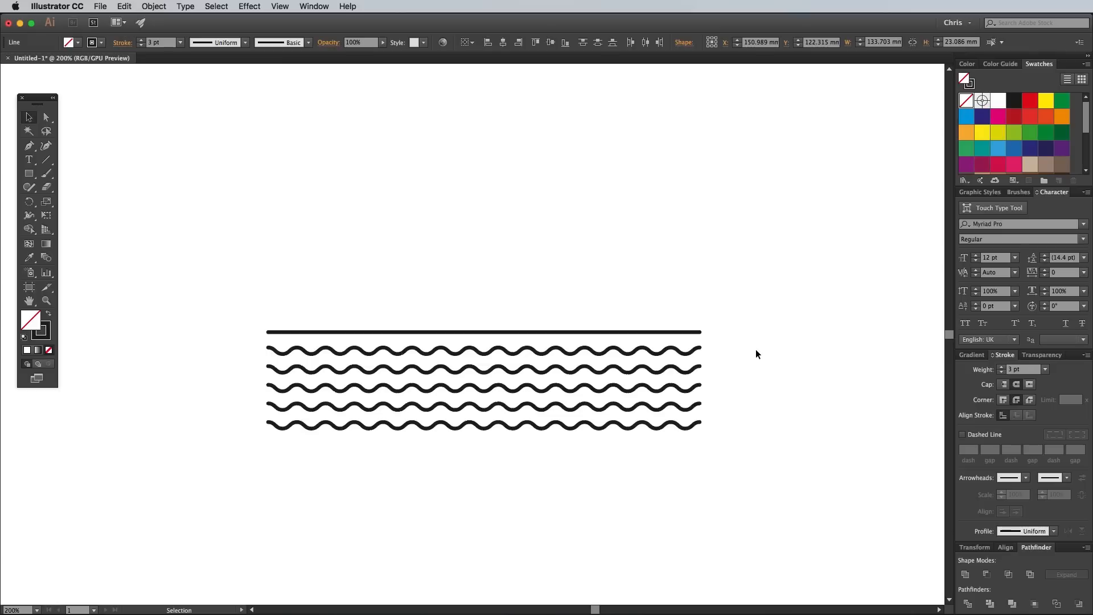
Step: With smart guides on, draw a diagonal slope and reflect a copy into a triangular peak
{"action": "left_click", "coordinate": [46, 174]}
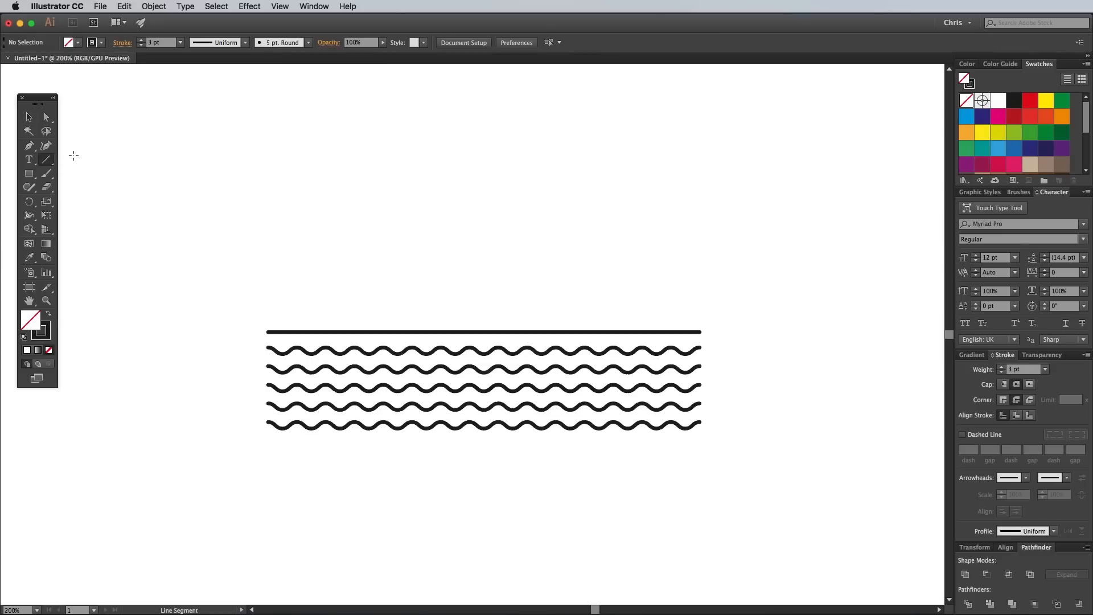
{"action": "left_click", "coordinate": [279, 7]}
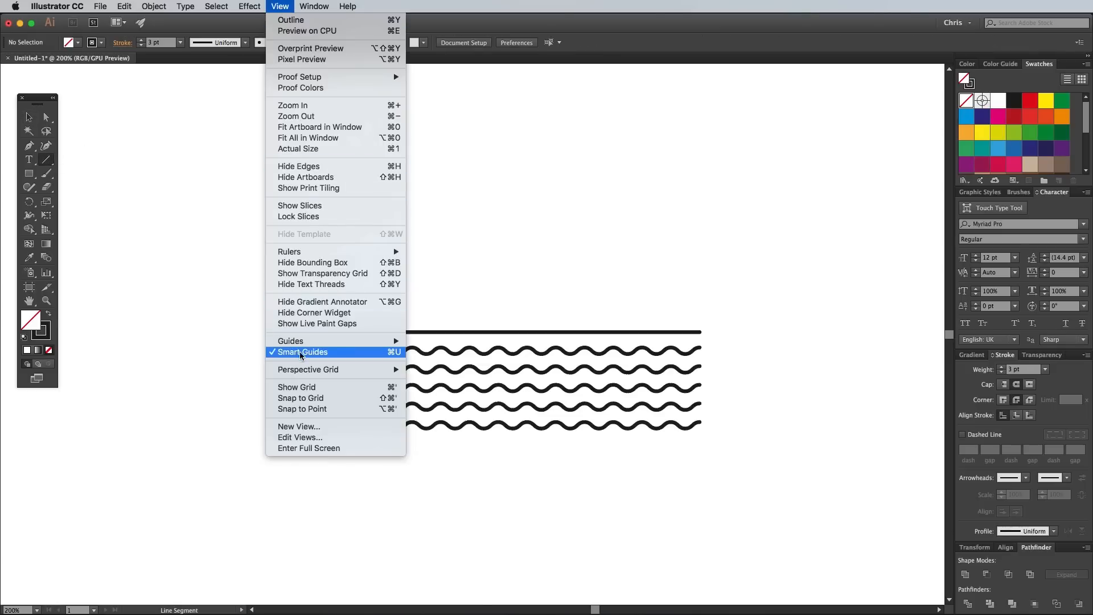
{"action": "left_click", "coordinate": [301, 352]}
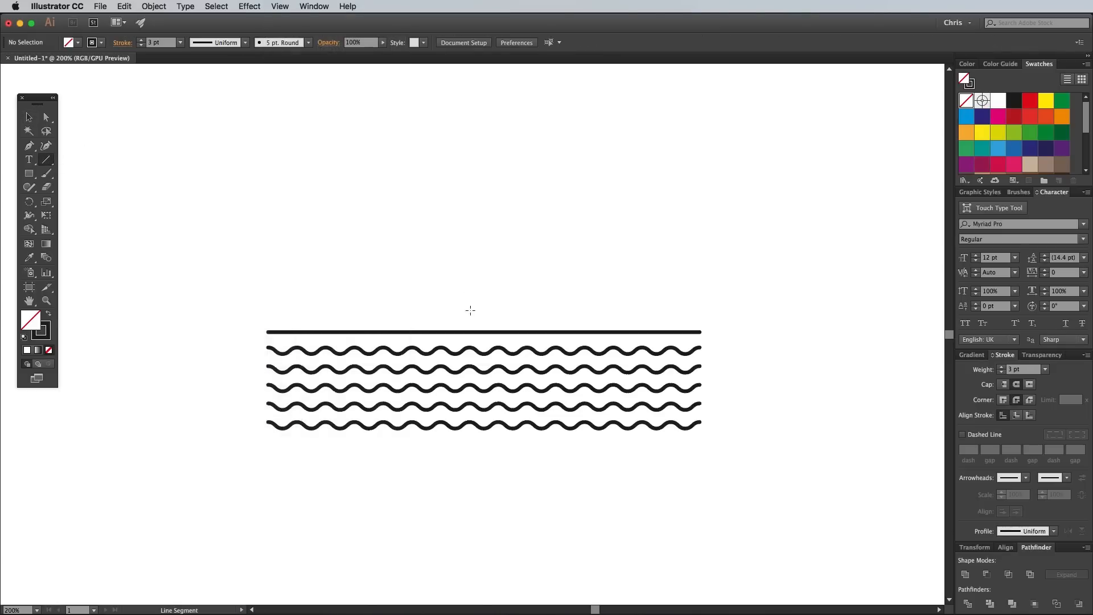
{"action": "mouse_move", "coordinate": [483, 332]}
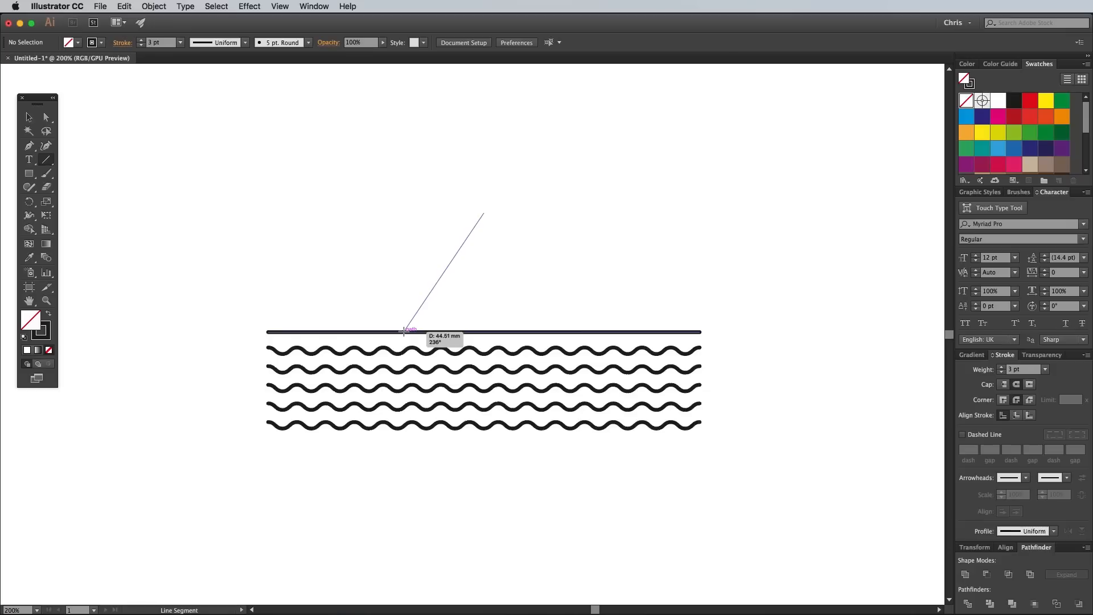
{"action": "left_click", "coordinate": [152, 7]}
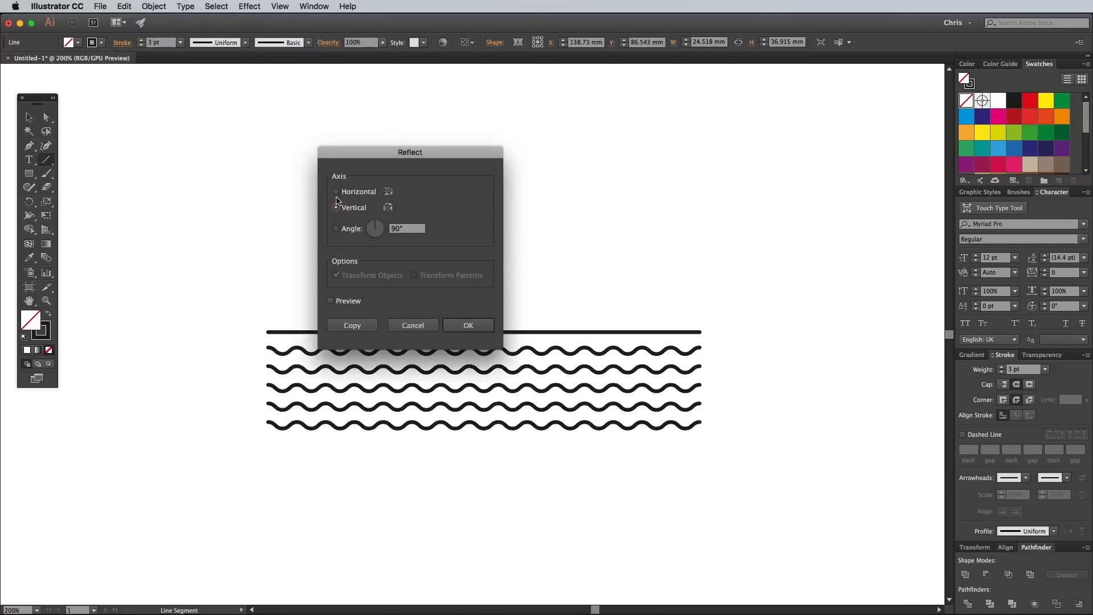
{"action": "left_click", "coordinate": [352, 325]}
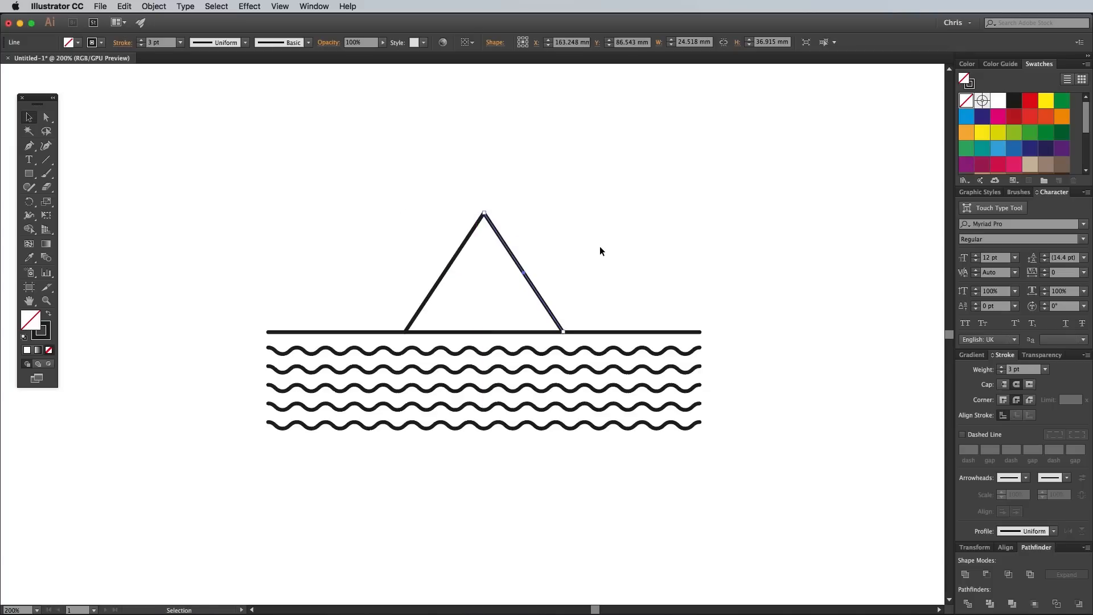
{"action": "left_click", "coordinate": [611, 531]}
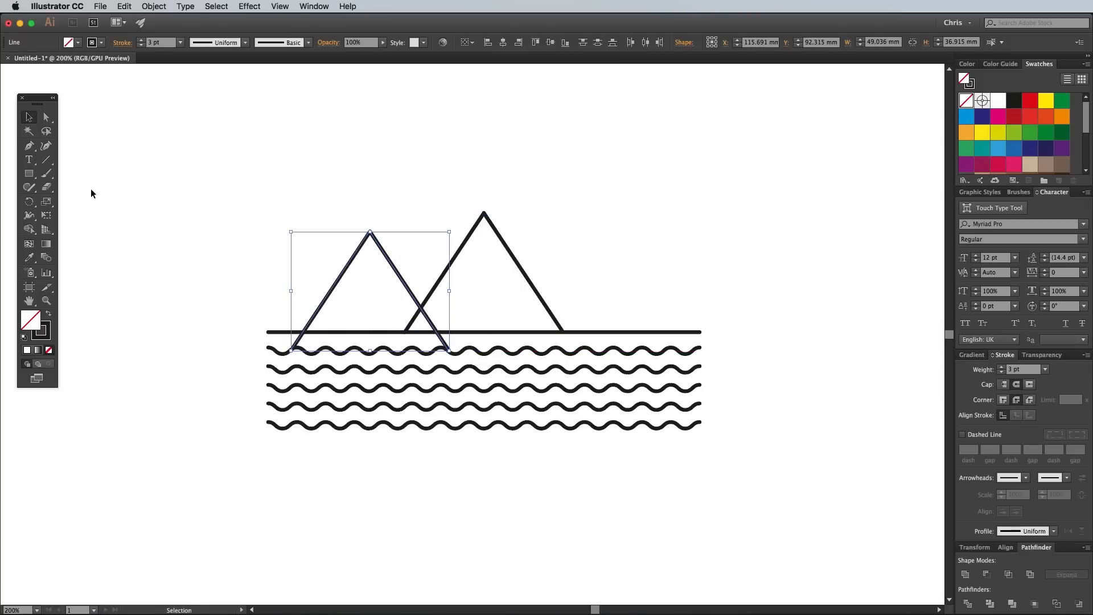
Step: Cut the left peak at its intersections and add a vertically reflected copy
{"action": "left_click", "coordinate": [46, 187]}
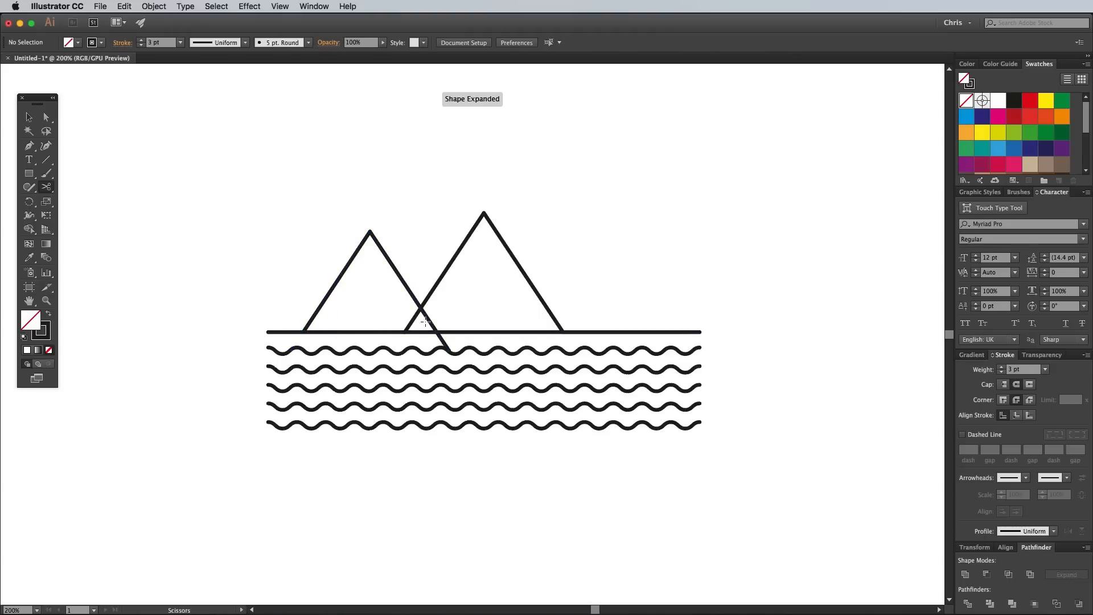
{"action": "left_click", "coordinate": [420, 310]}
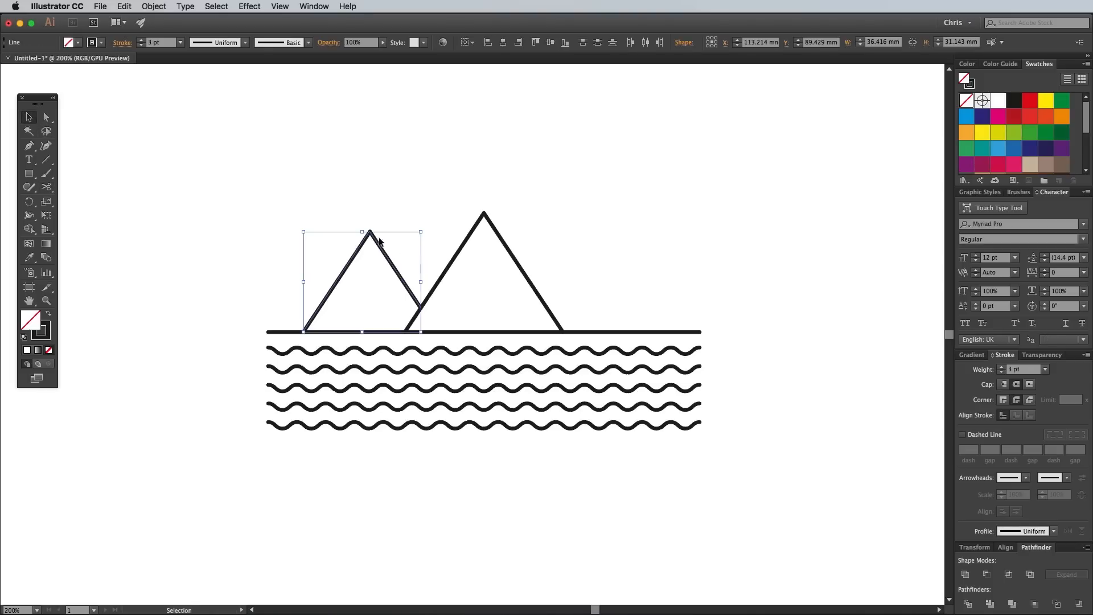
{"action": "left_click", "coordinate": [153, 6]}
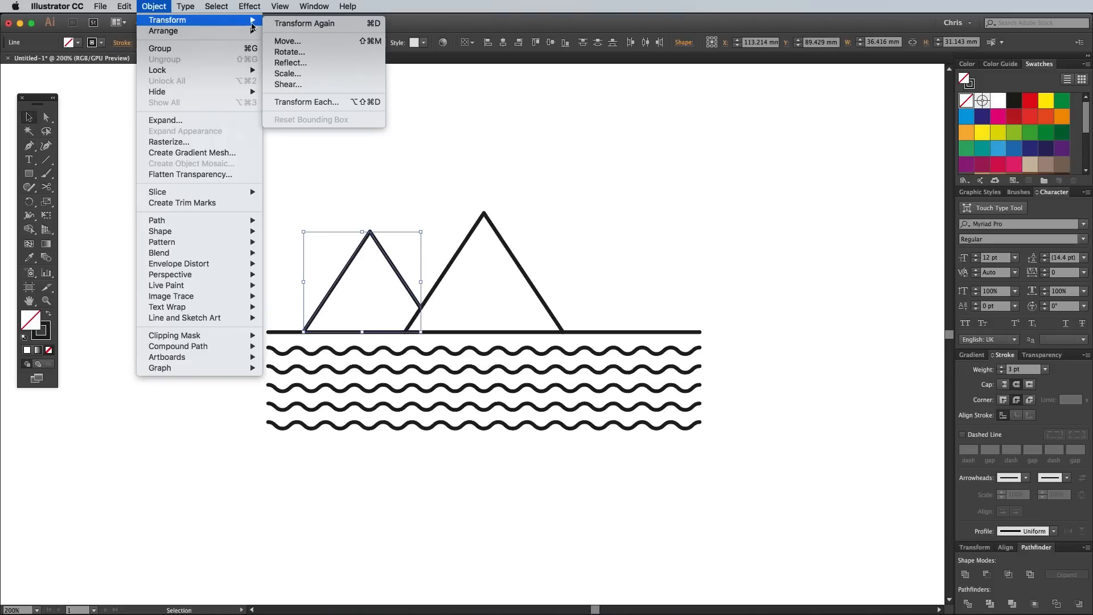
{"action": "left_click", "coordinate": [290, 63]}
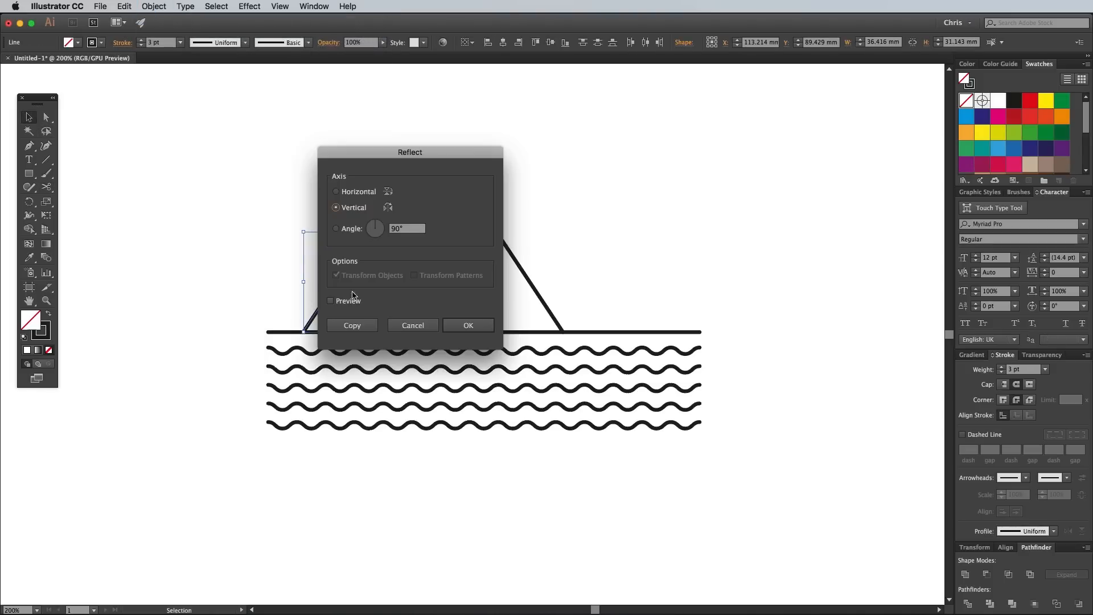
{"action": "left_click", "coordinate": [351, 325]}
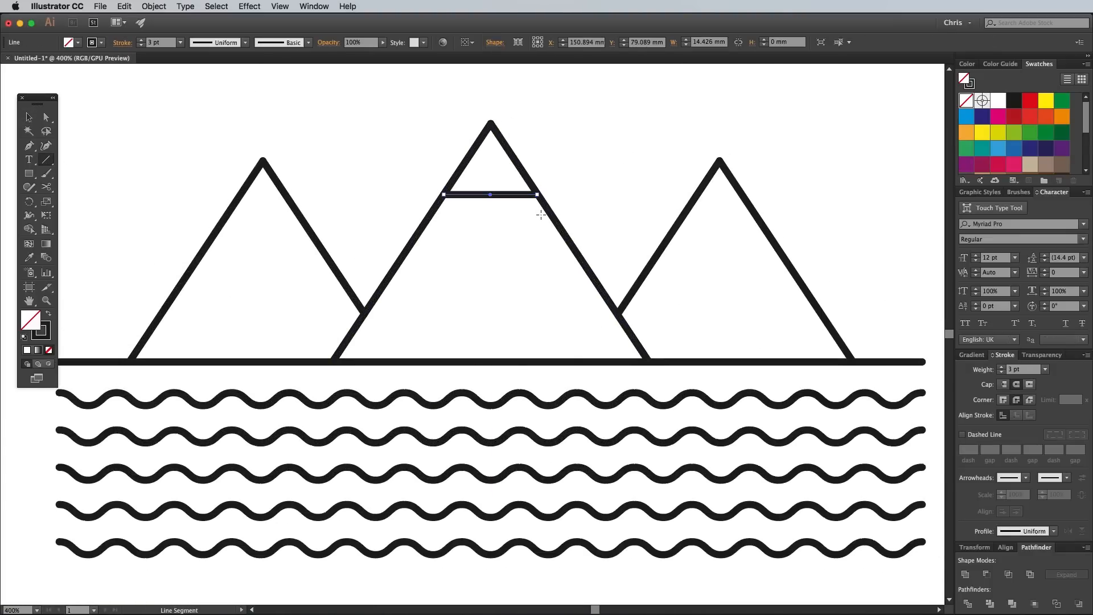
Step: Give the summit line a Zig Zag effect: 1 mm size, 5 ridges, corner points
{"action": "left_click", "coordinate": [249, 7]}
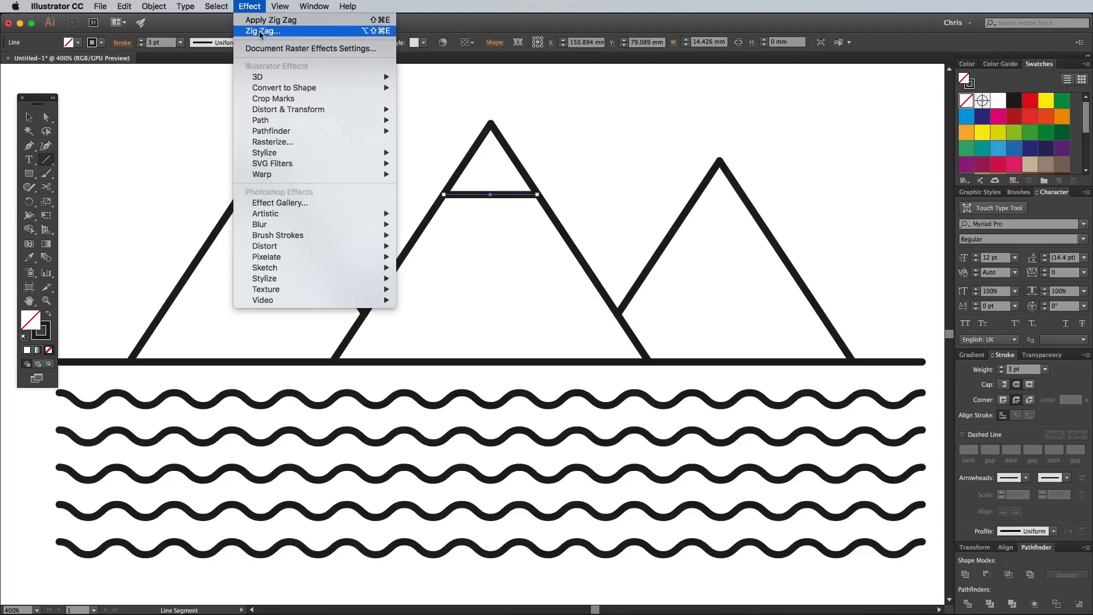
{"action": "left_click", "coordinate": [262, 31]}
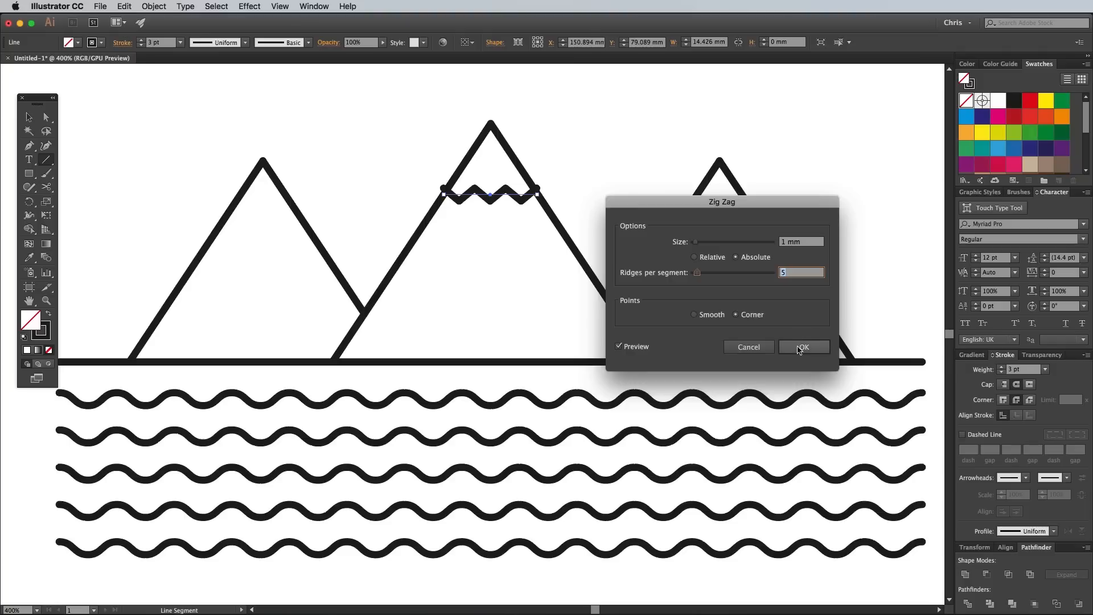
{"action": "left_click", "coordinate": [804, 347]}
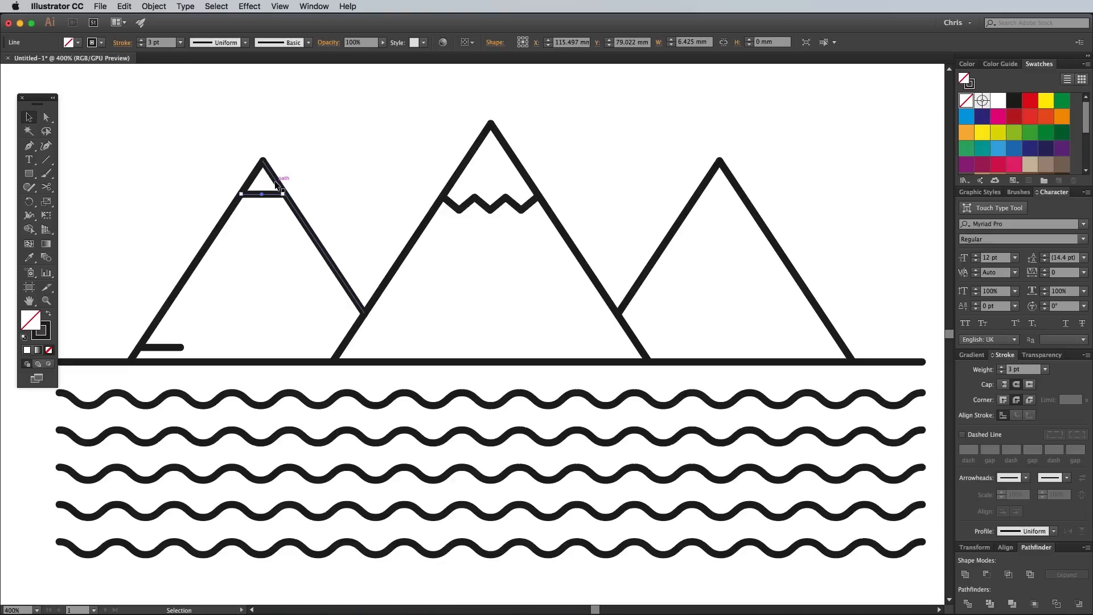
Step: Blend the two short left-slope lines into 7-step hatching and transform a copy onto the right mountain
{"action": "left_click", "coordinate": [153, 6]}
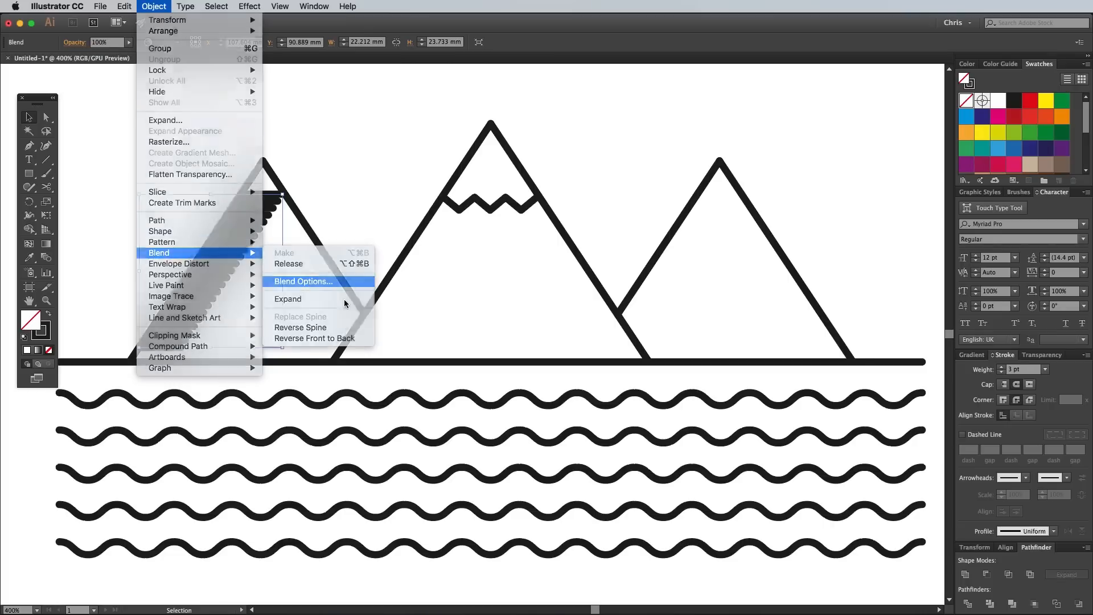
{"action": "left_click", "coordinate": [302, 281]}
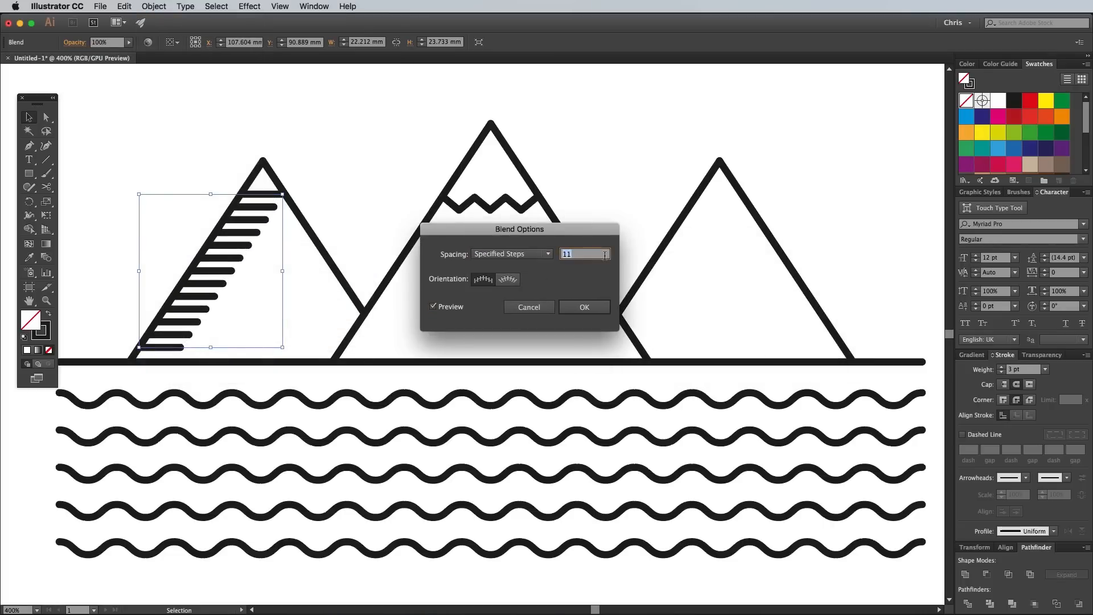
{"action": "type", "text": "7"}
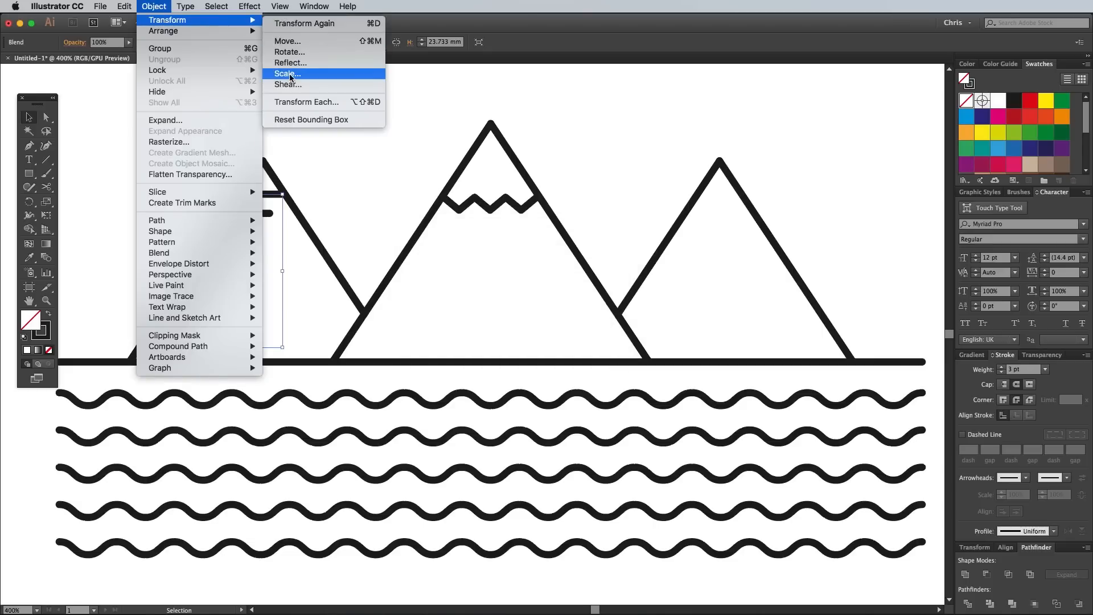
{"action": "left_click", "coordinate": [286, 74]}
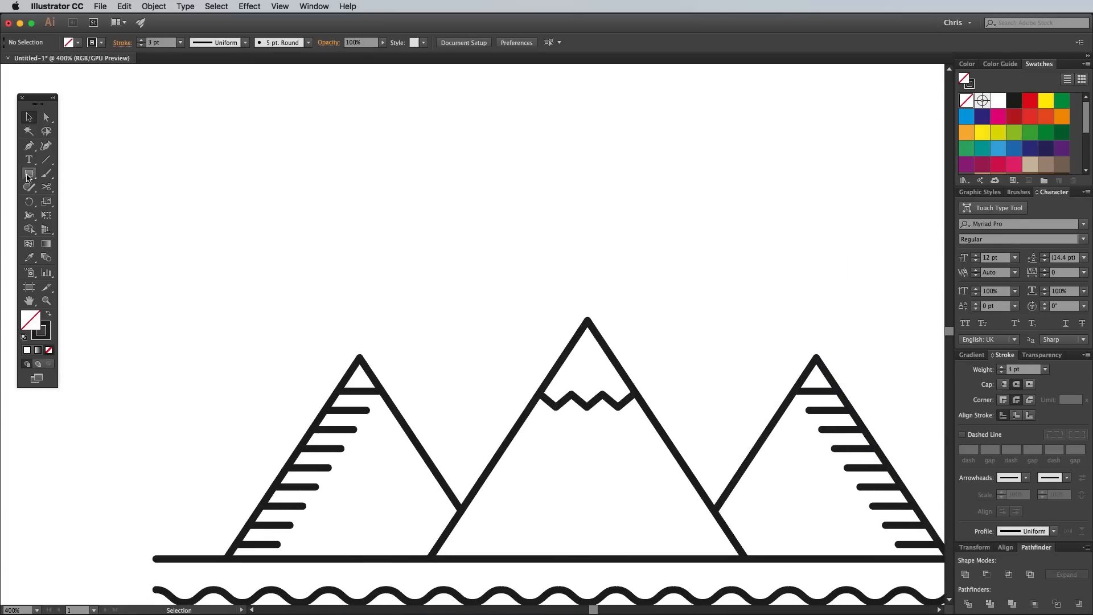
Step: Merge two overlapping circles and a rectangle into one cloud outline with Shape Builder
{"action": "left_click", "coordinate": [29, 174]}
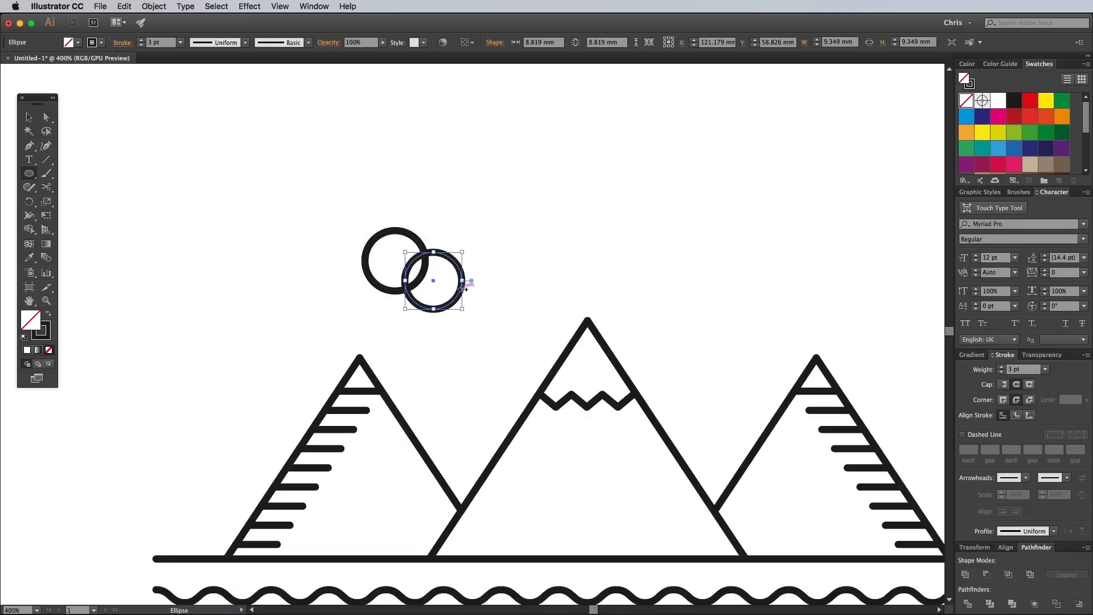
{"action": "left_click", "coordinate": [29, 173]}
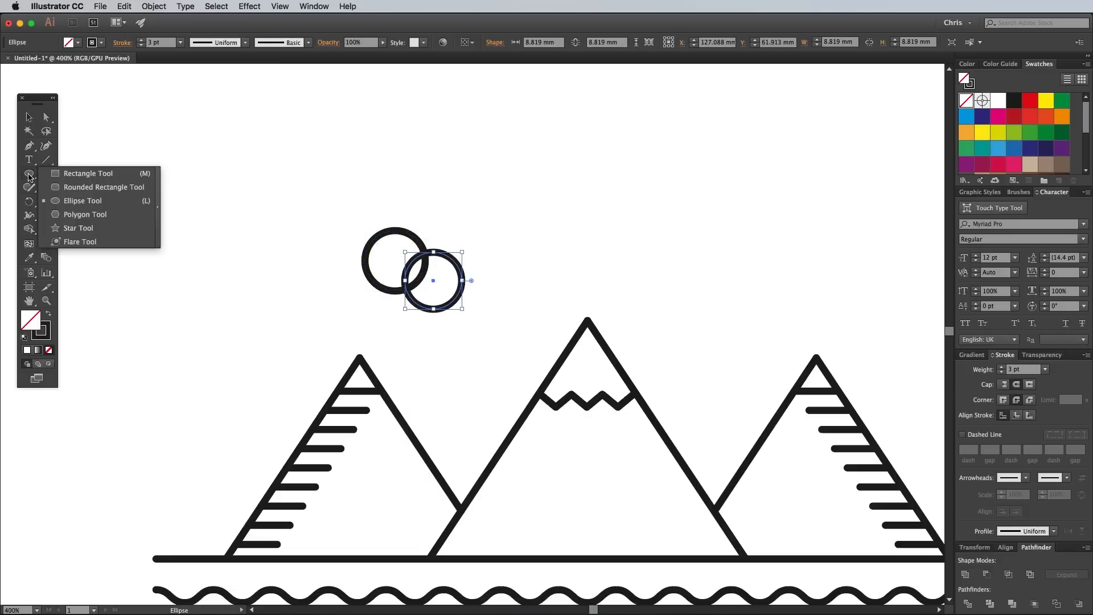
{"action": "left_click", "coordinate": [88, 173]}
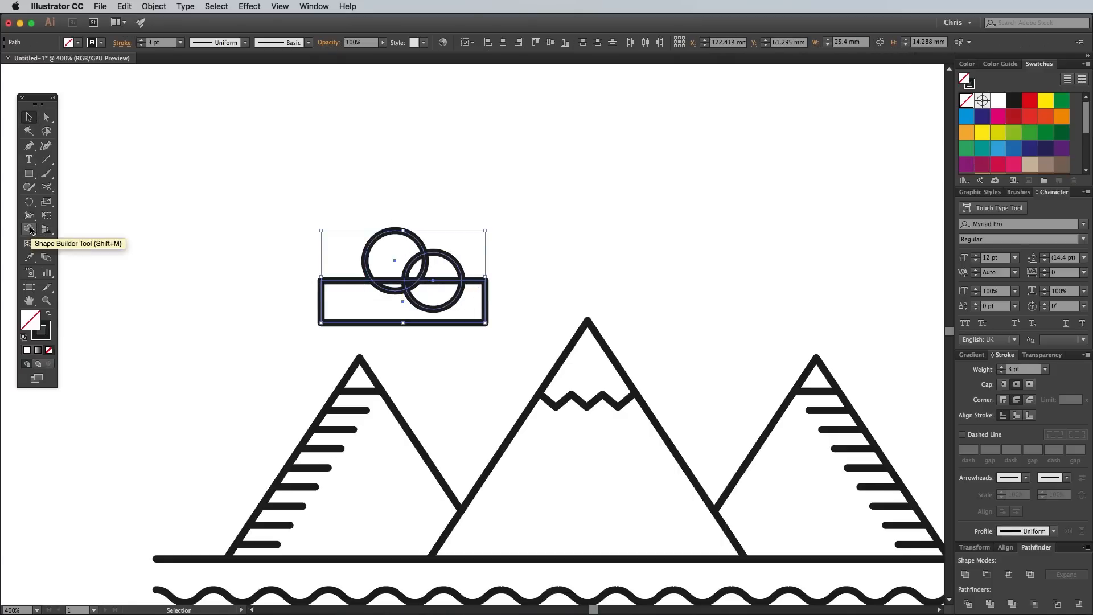
{"action": "left_click", "coordinate": [29, 230]}
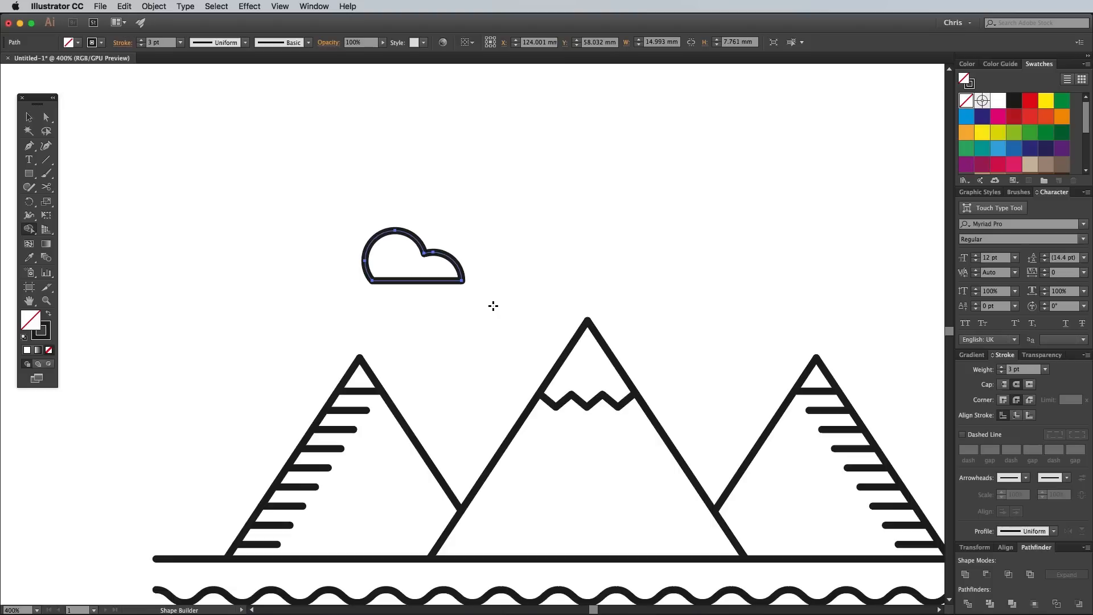
{"action": "left_click", "coordinate": [29, 117]}
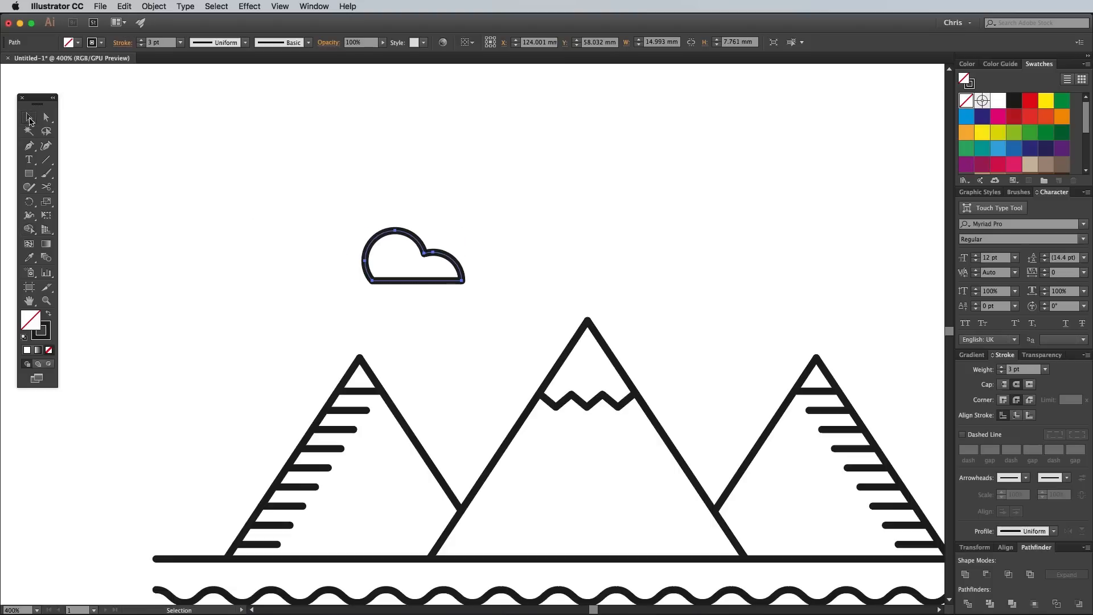
Step: Cut the cloud outline where it meets the mountain and place copies beside the other peaks
{"action": "left_click", "coordinate": [413, 257]}
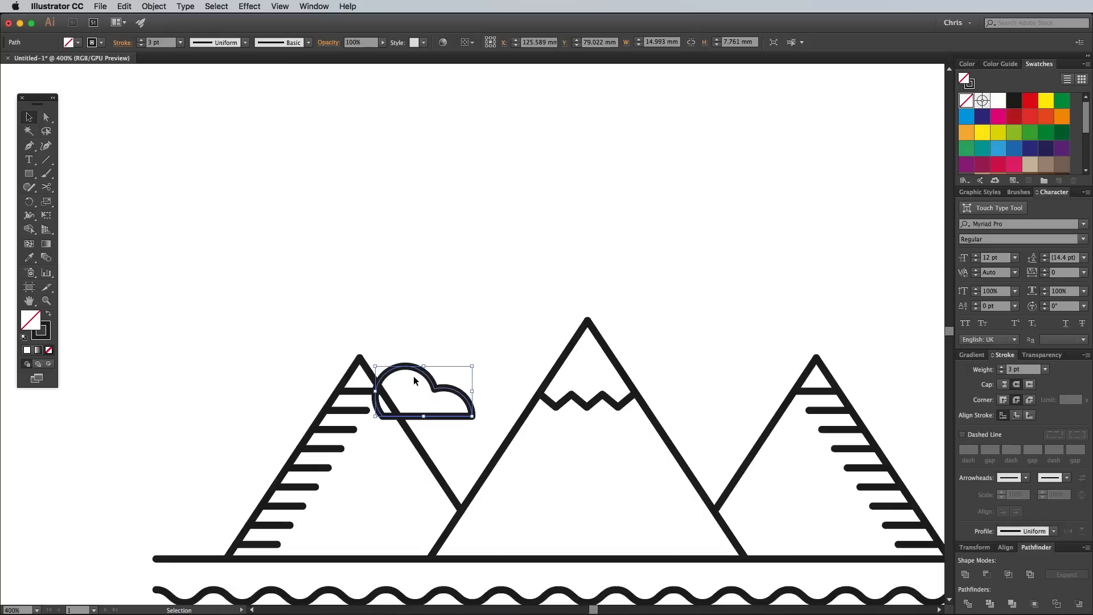
{"action": "left_click", "coordinate": [29, 187]}
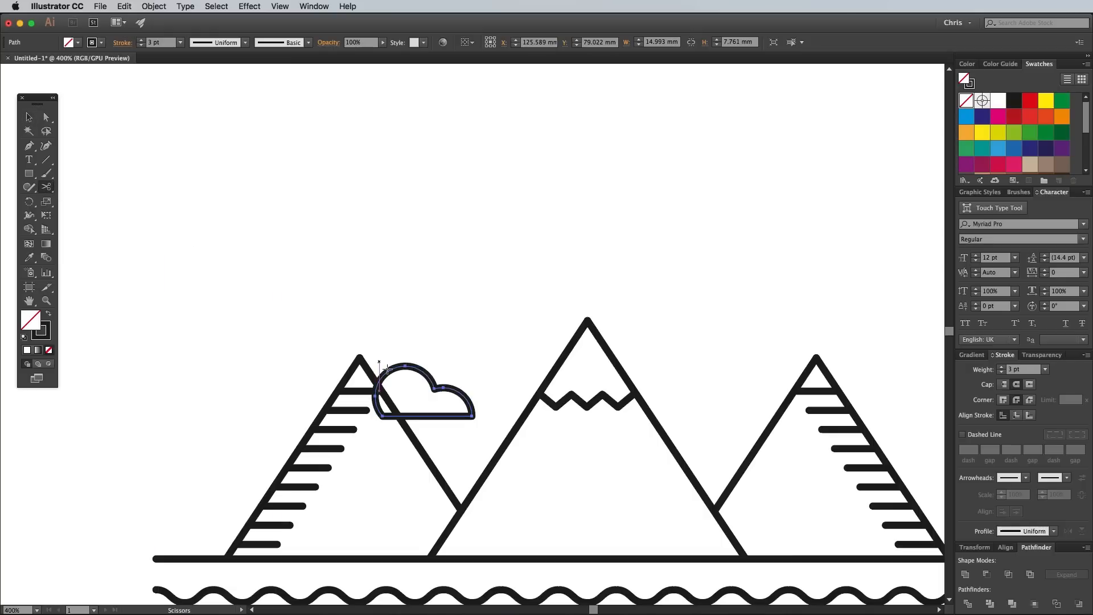
{"action": "left_click", "coordinate": [44, 116]}
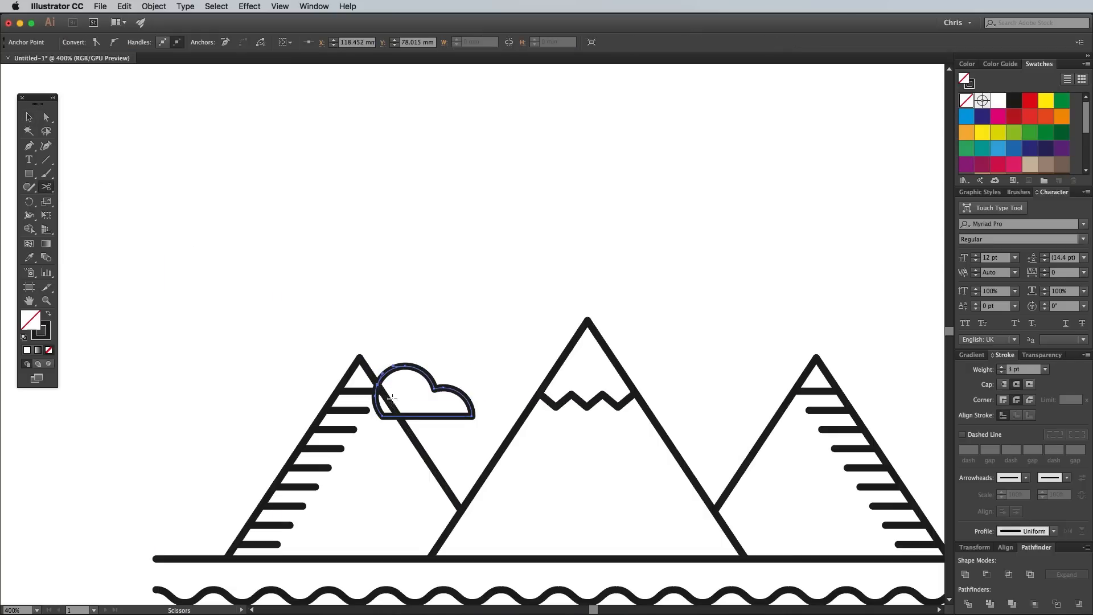
{"action": "left_click", "coordinate": [390, 398]}
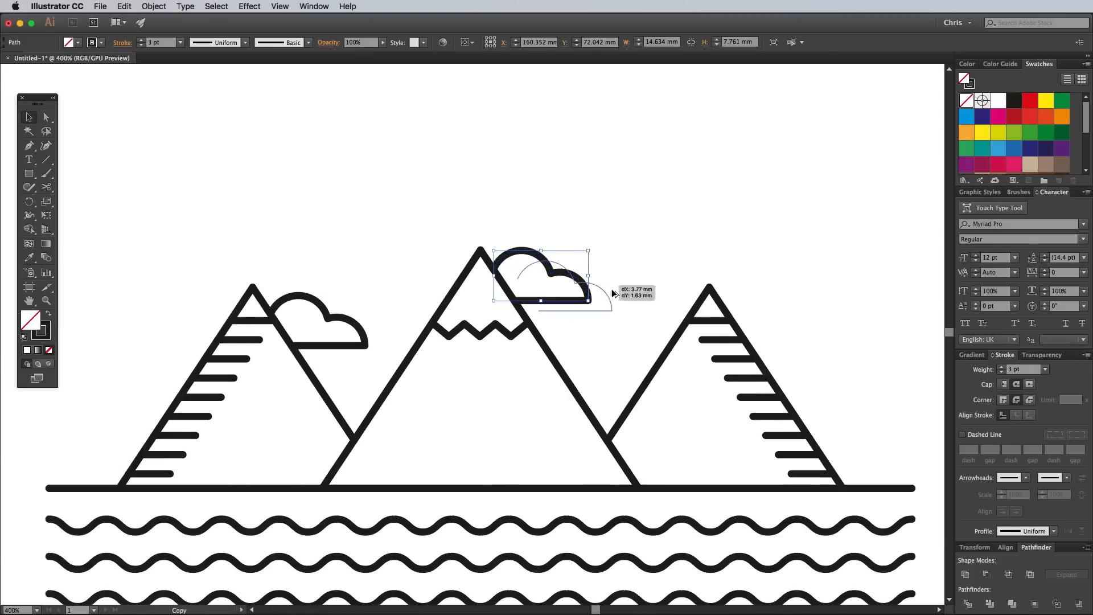
{"action": "left_click", "coordinate": [154, 6]}
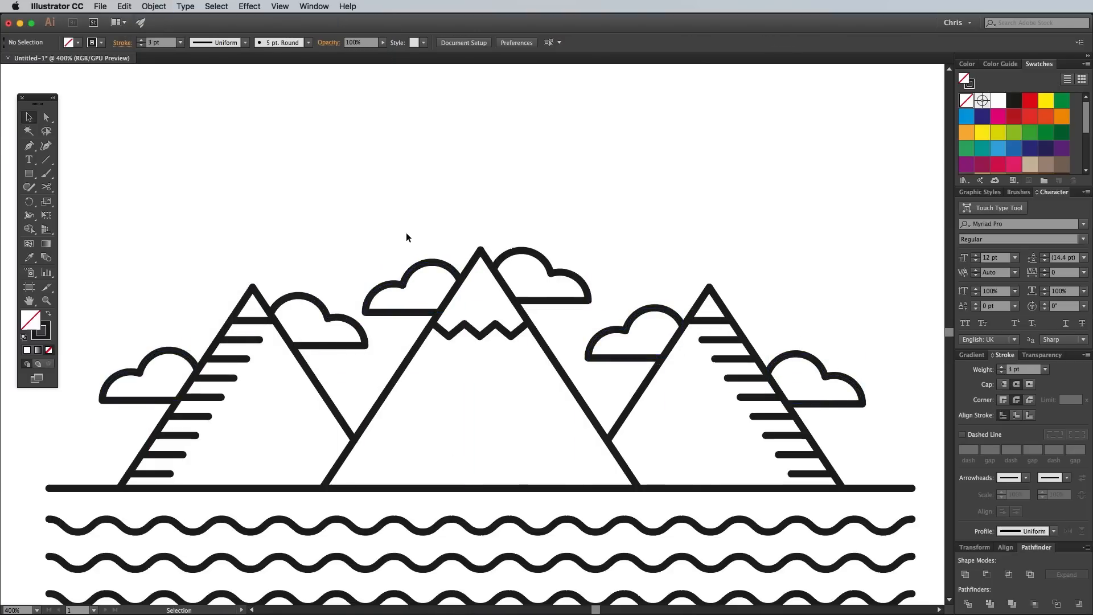
{"action": "mouse_move", "coordinate": [402, 229]}
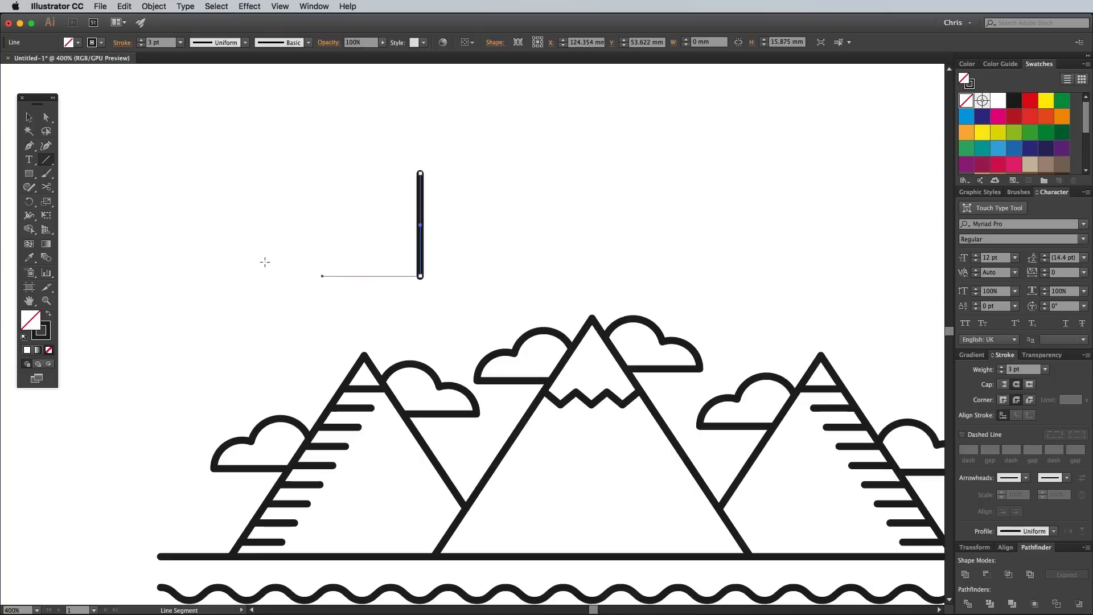
Step: Add curved arc branches to both sides of the vertical trunk and set their stroke
{"action": "left_click", "coordinate": [29, 146]}
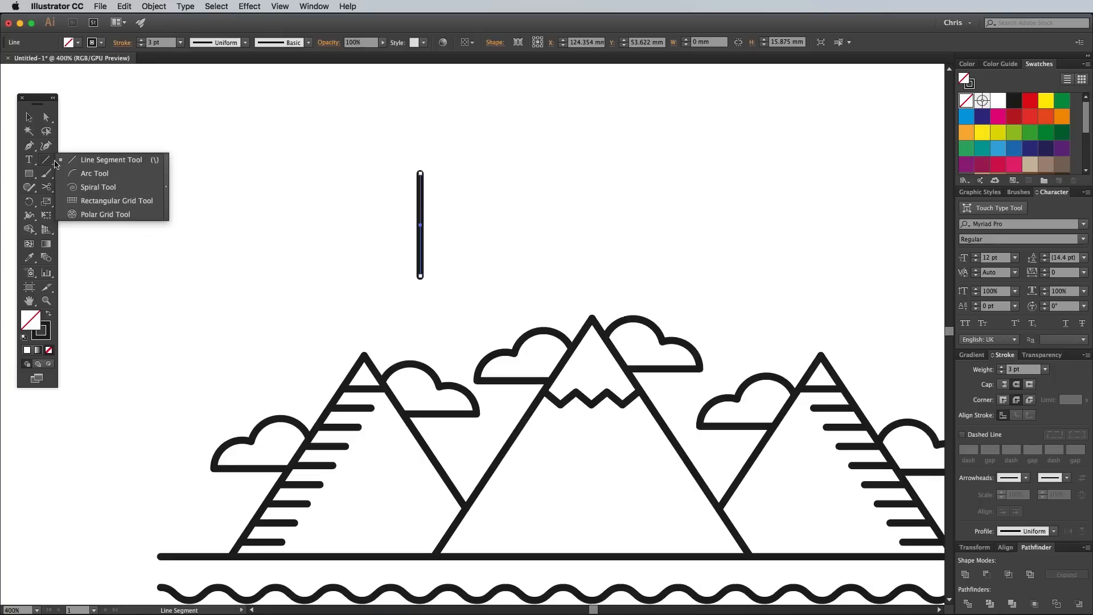
{"action": "left_click", "coordinate": [94, 173]}
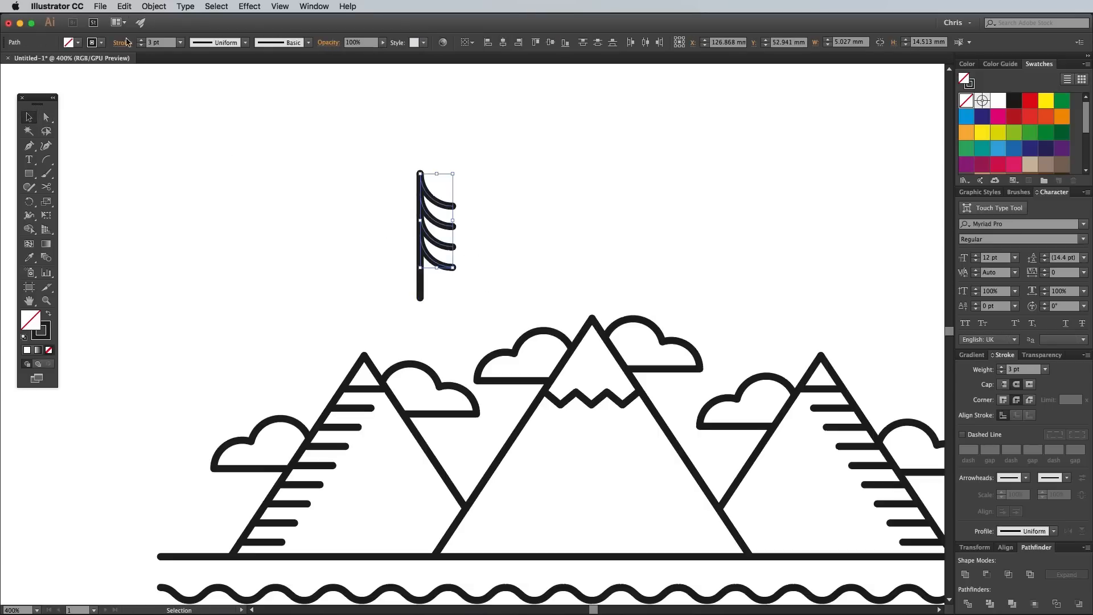
{"action": "left_click", "coordinate": [152, 6]}
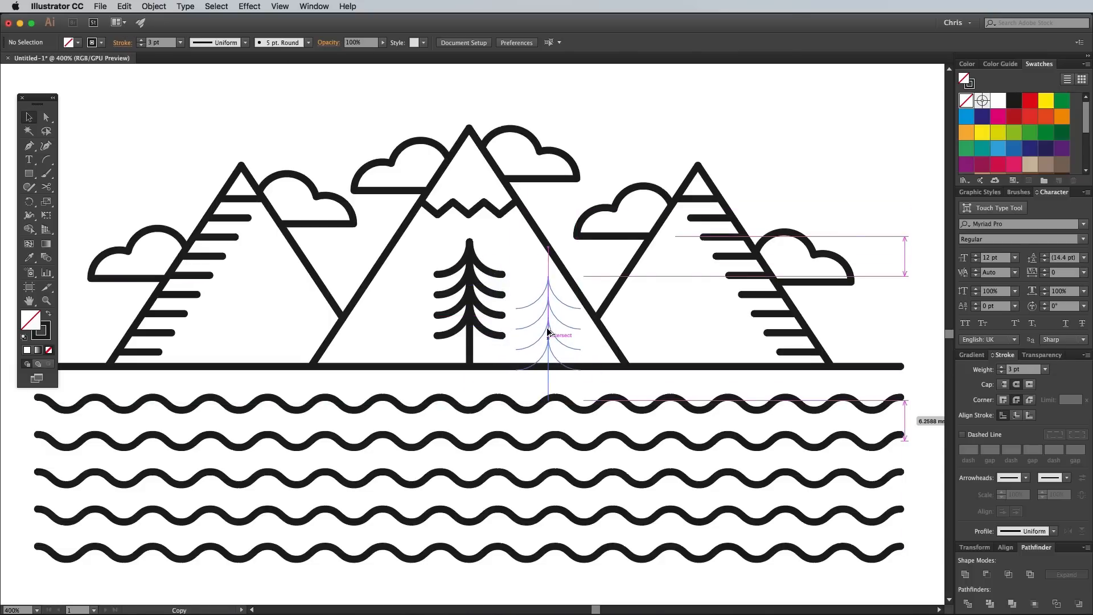
Step: Alt-drag copies of the pine tree across the mountain bases, making five trees
{"action": "left_click", "coordinate": [547, 335]}
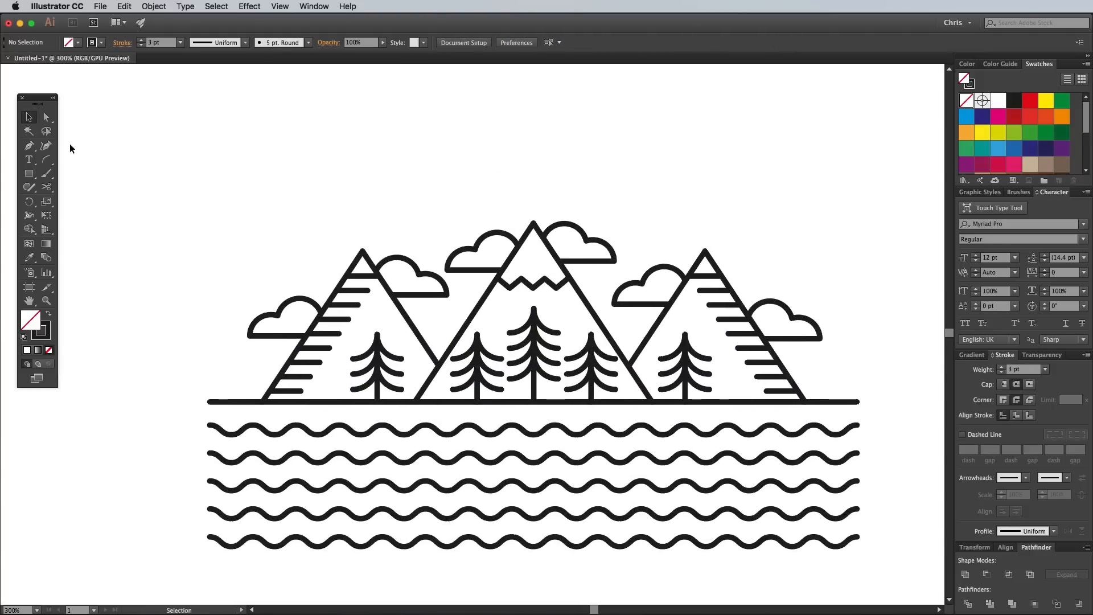
Step: Draw a large circle around the mountain scene as the basis for the arch
{"action": "left_click", "coordinate": [29, 173]}
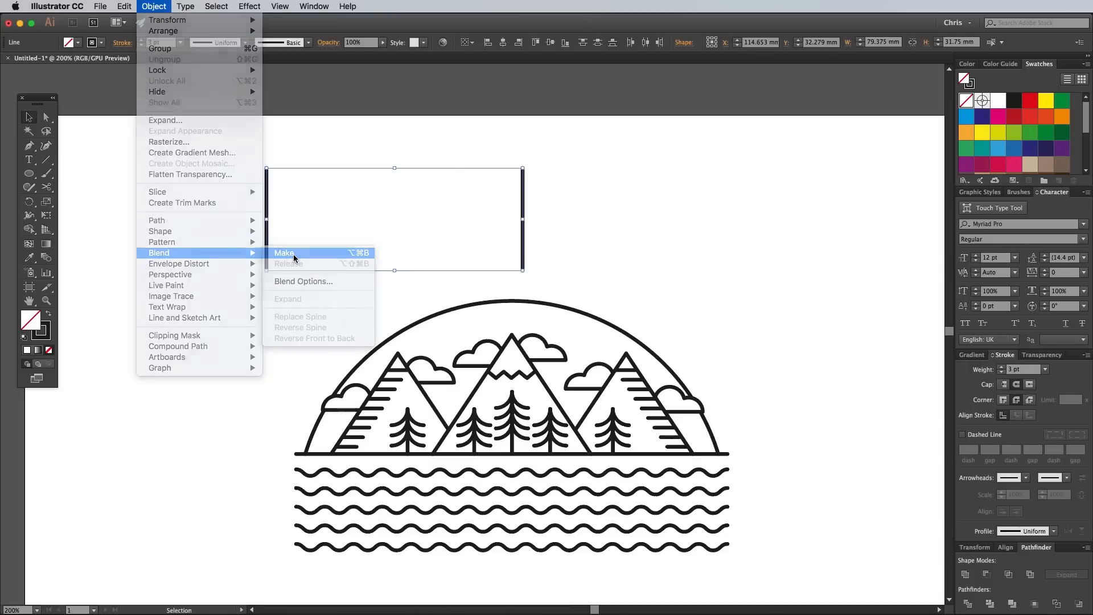
{"action": "mouse_move", "coordinate": [162, 242]}
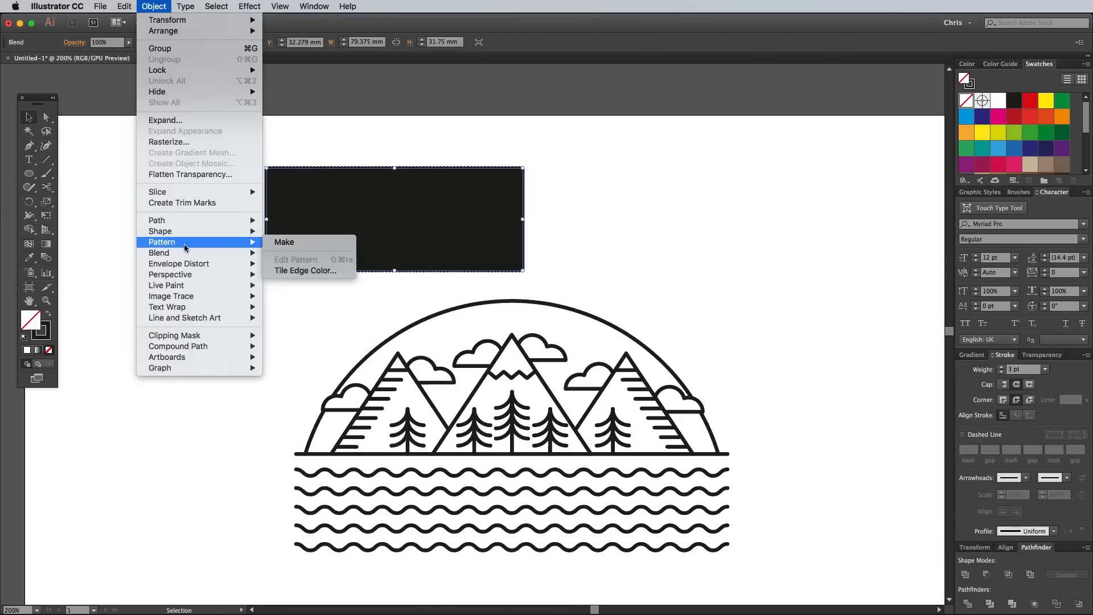
Step: Blend the two vertical lines using 23 specified steps
{"action": "left_click", "coordinate": [158, 252]}
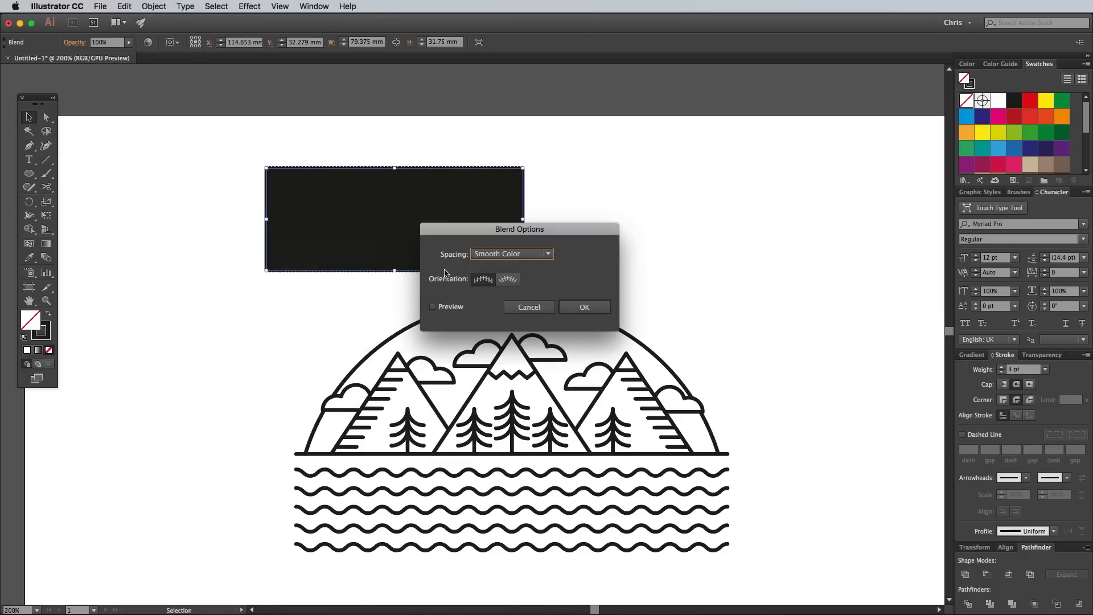
{"action": "left_click", "coordinate": [511, 253]}
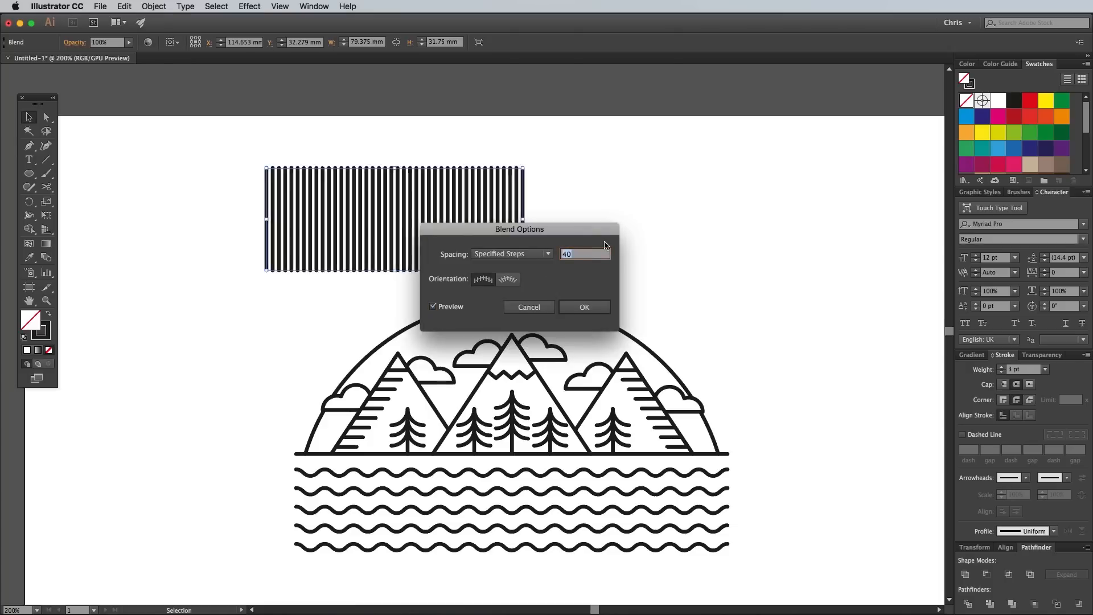
{"action": "type", "text": "23"}
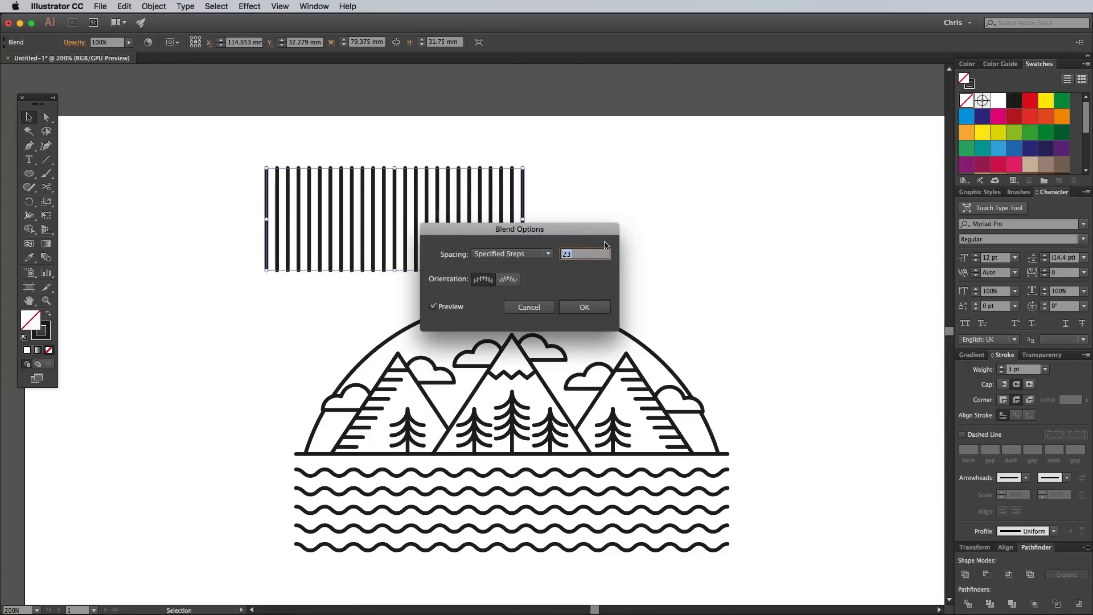
{"action": "left_click", "coordinate": [584, 307]}
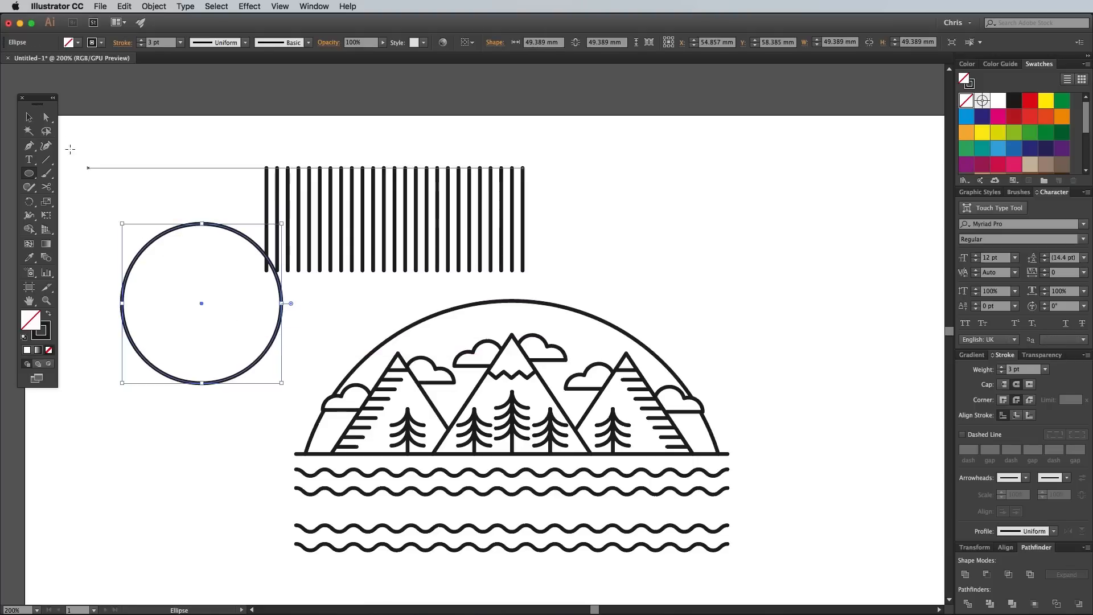
Step: Remove the circle's bottom anchor and select the arc together with the line blend
{"action": "left_click", "coordinate": [28, 116]}
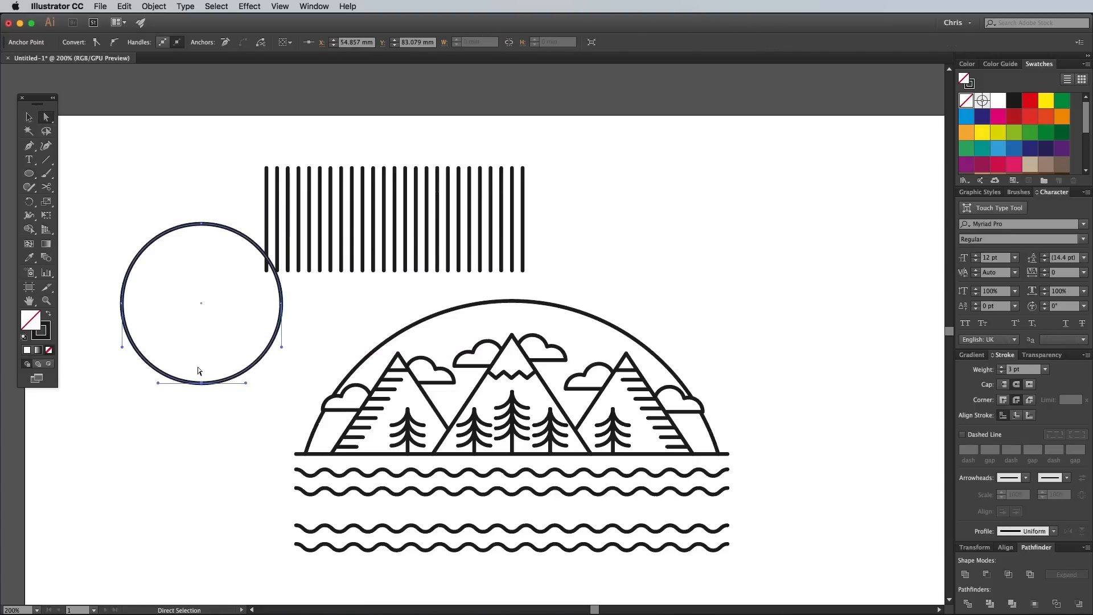
{"action": "left_click", "coordinate": [1066, 574]}
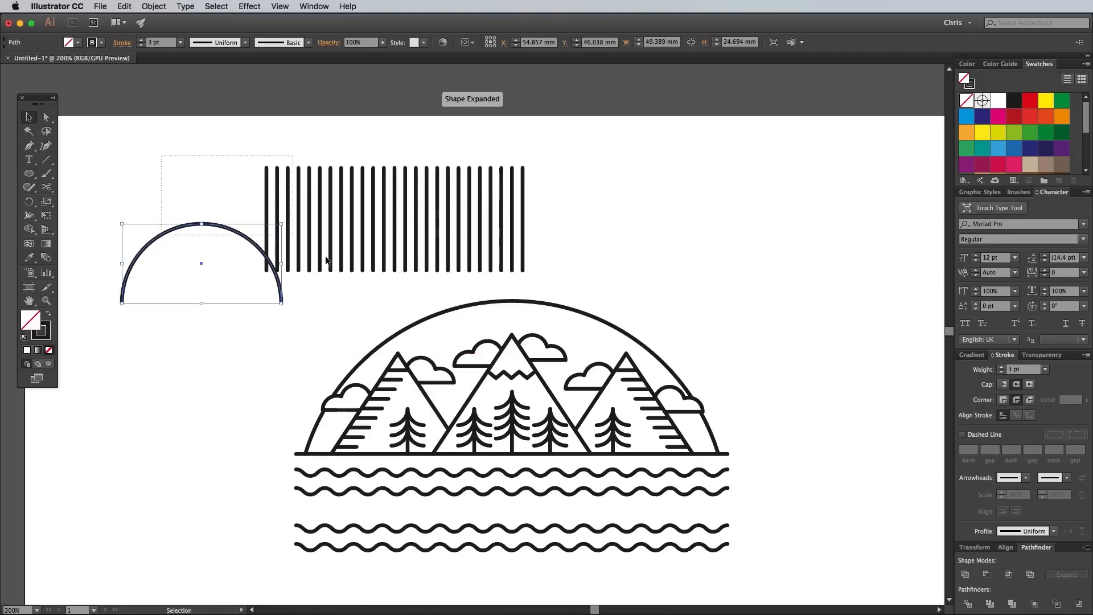
{"action": "left_click", "coordinate": [153, 6]}
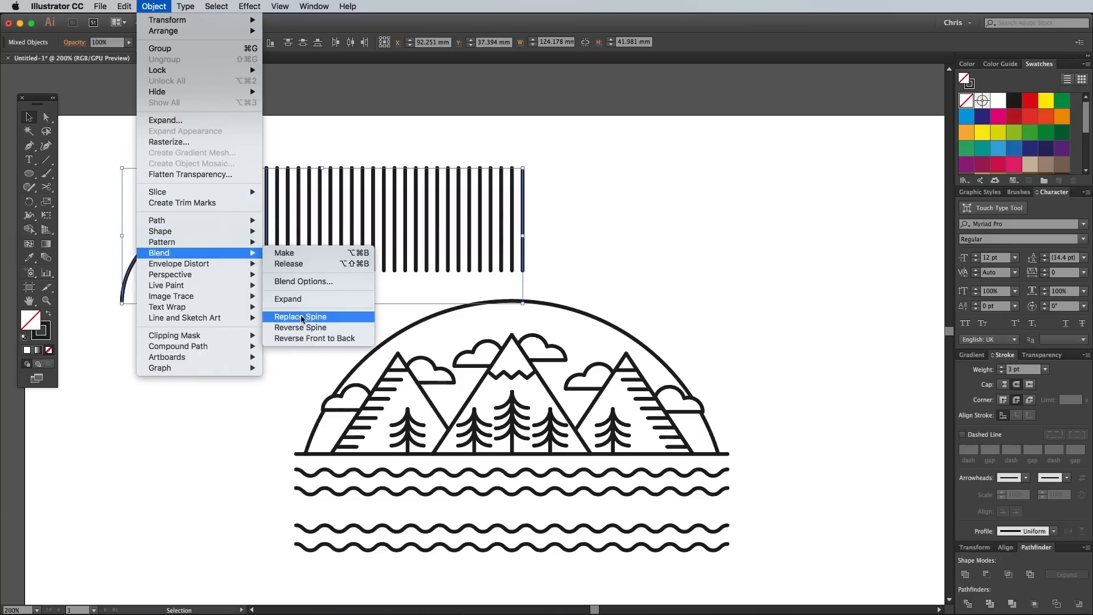
Step: Wrap the 23-step blend along the half-circle with Align to Path orientation
{"action": "left_click", "coordinate": [300, 317]}
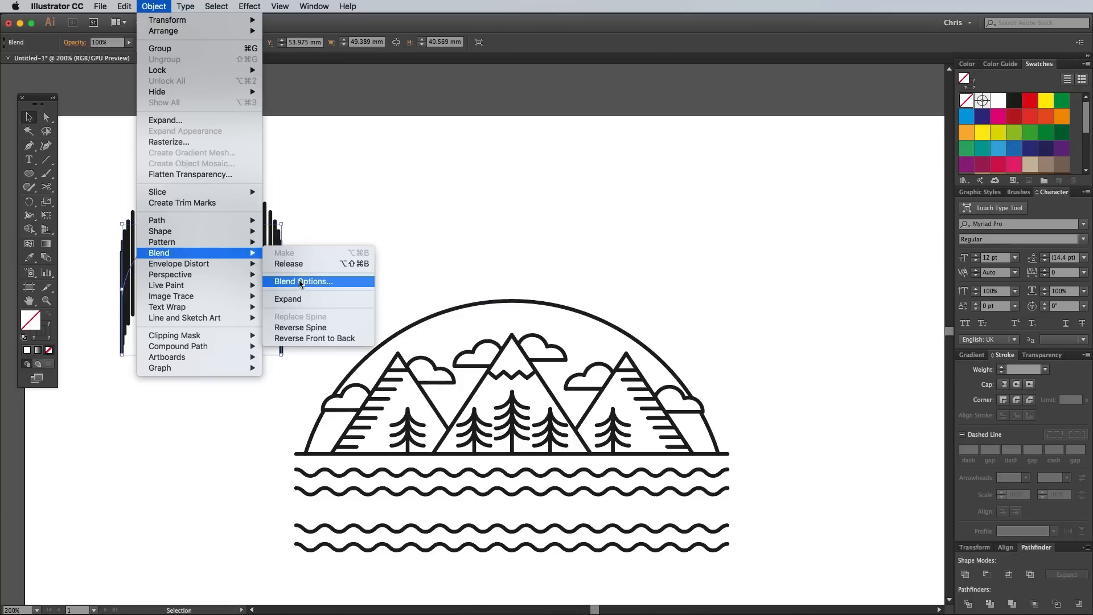
{"action": "left_click", "coordinate": [302, 281]}
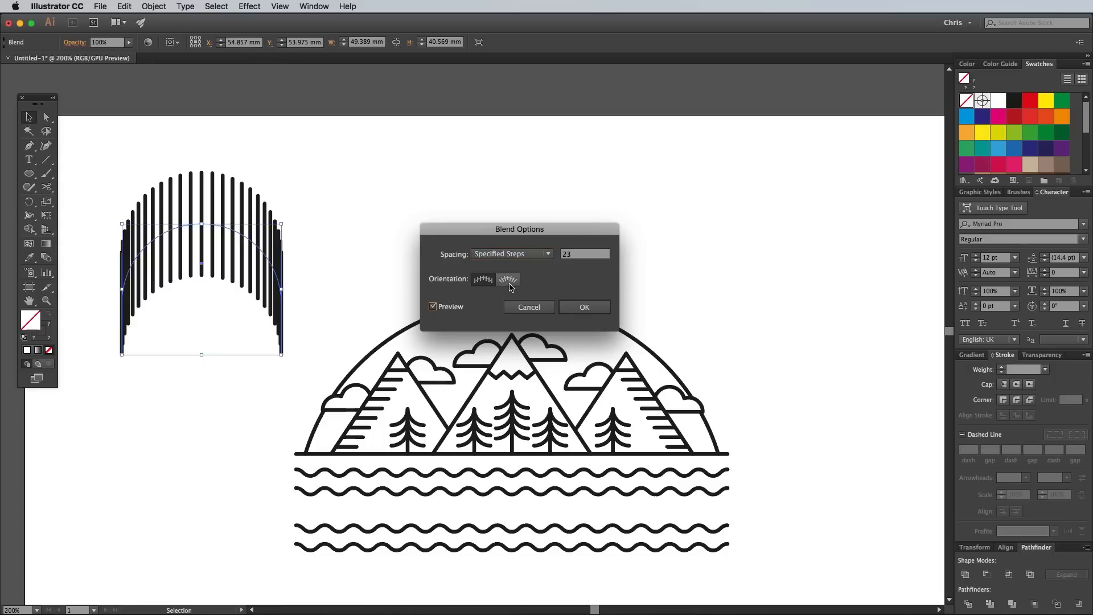
{"action": "left_click", "coordinate": [584, 307]}
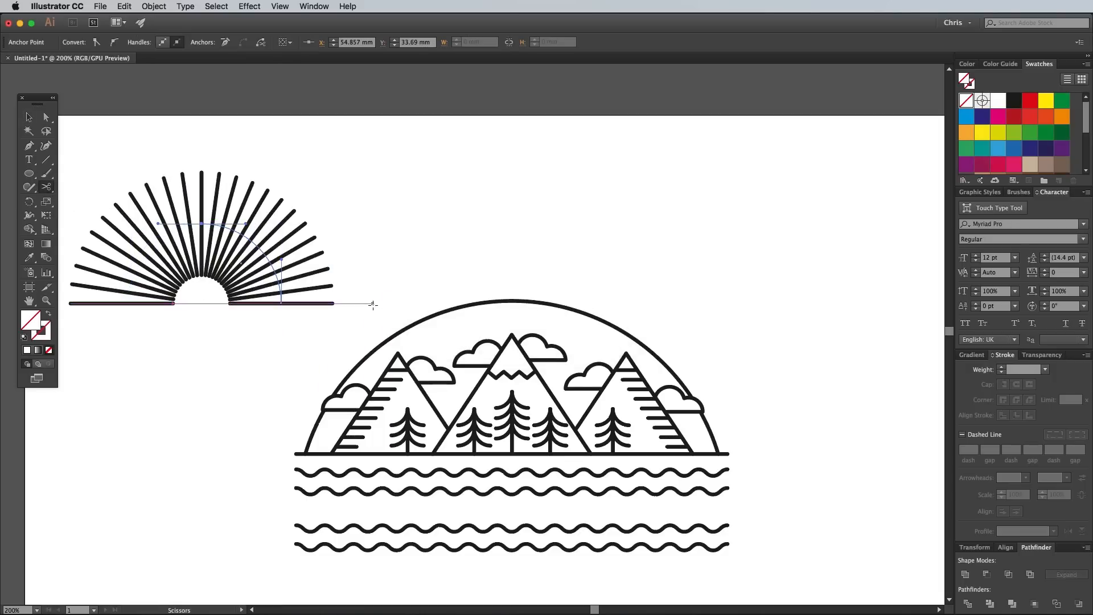
{"action": "mouse_move", "coordinate": [370, 305]}
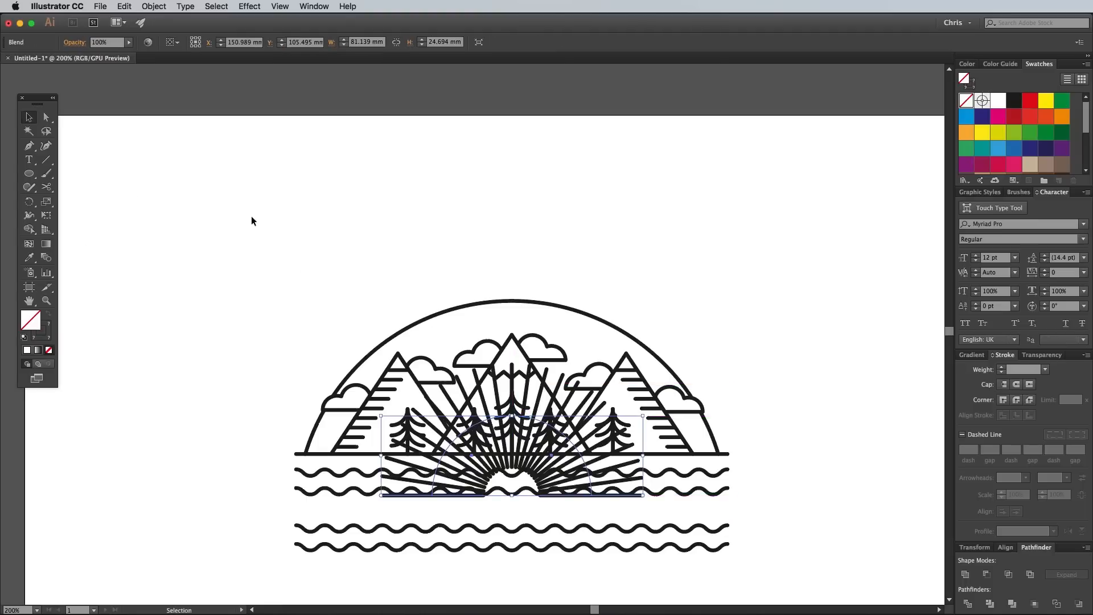
Step: Uncheck Scale Strokes & Effects in General preferences
{"action": "left_click", "coordinate": [57, 7]}
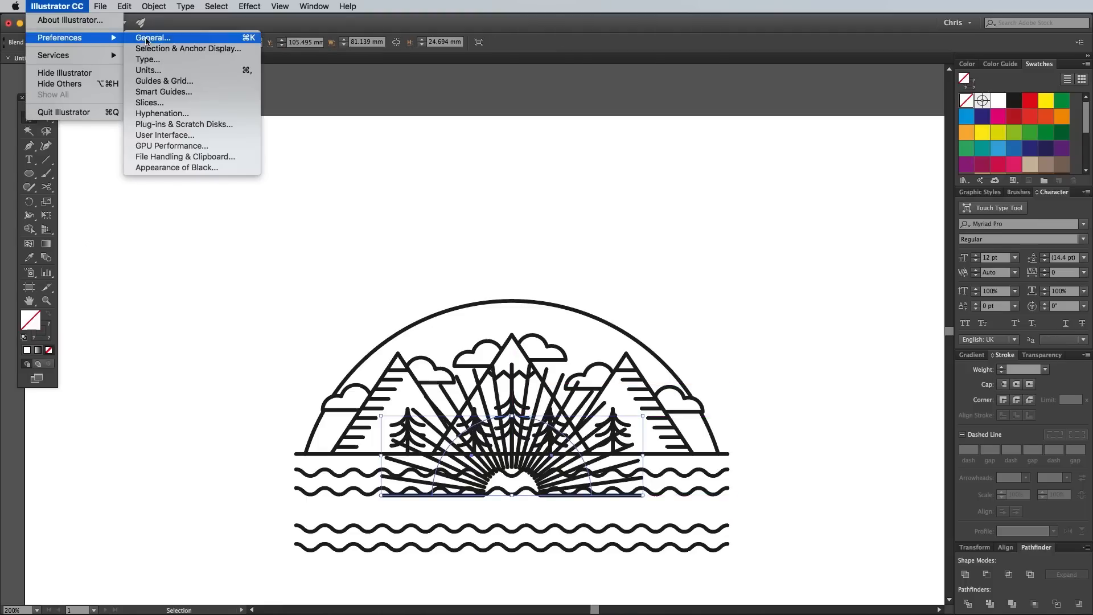
{"action": "left_click", "coordinate": [152, 37]}
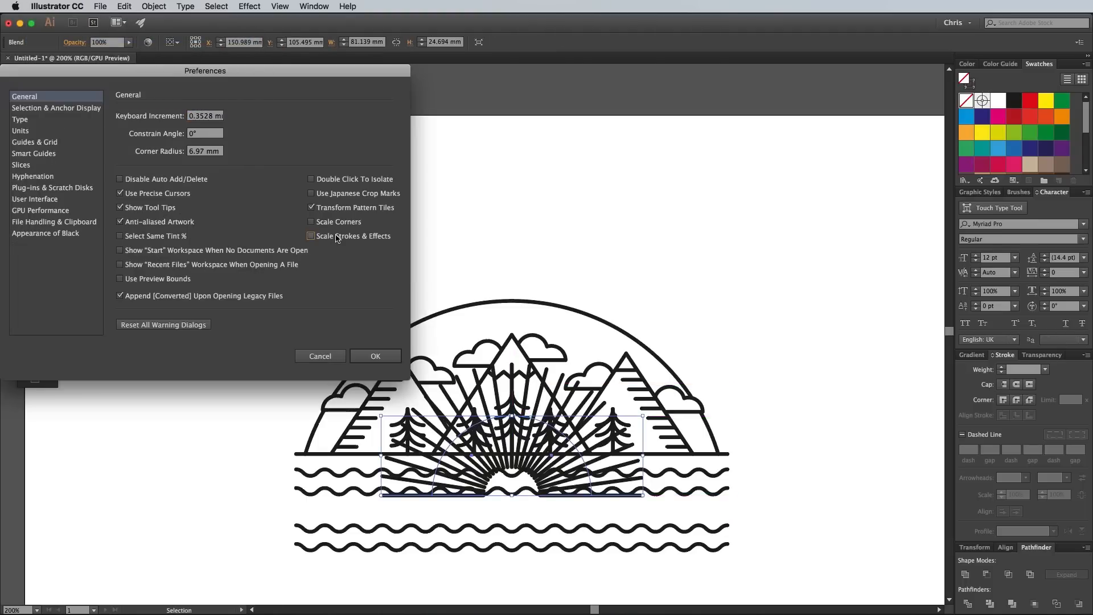
{"action": "left_click", "coordinate": [375, 355]}
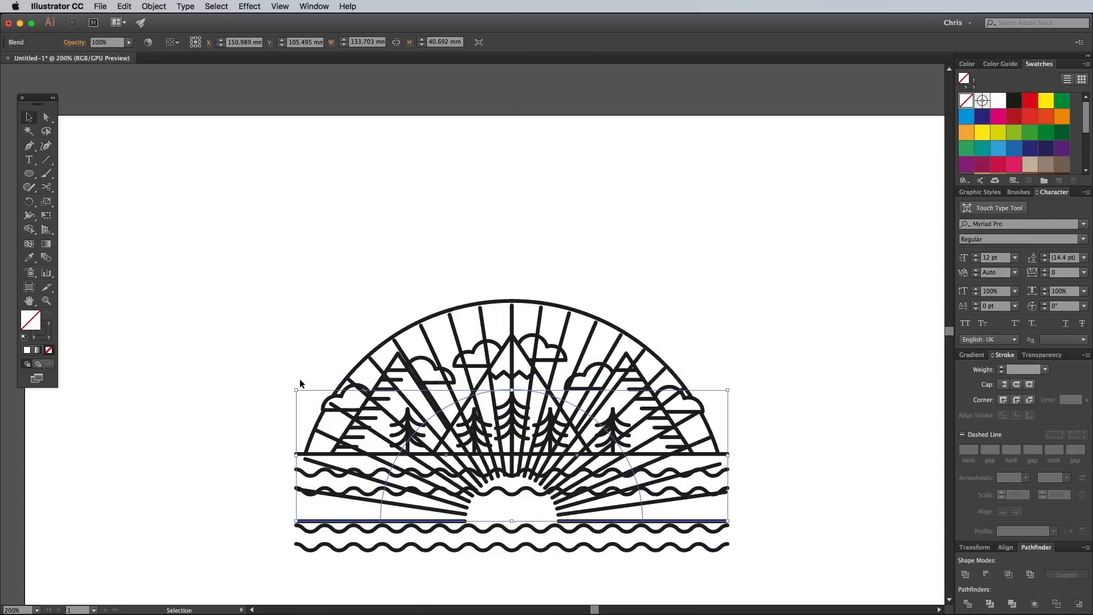
Step: Increase the sunray blend to 36 specified steps
{"action": "left_click", "coordinate": [153, 6]}
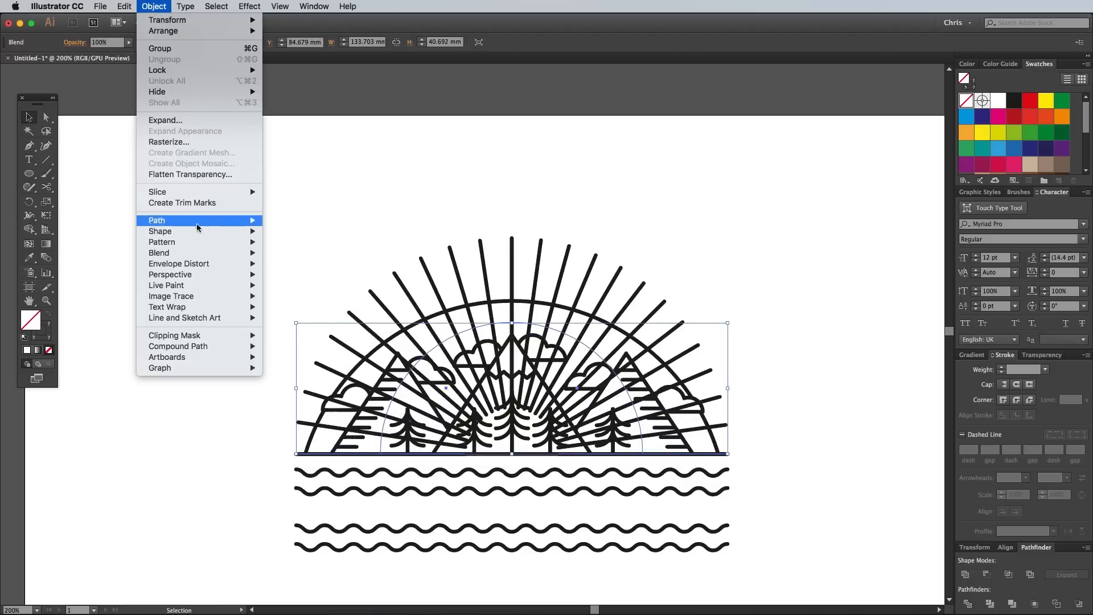
{"action": "left_click", "coordinate": [159, 252]}
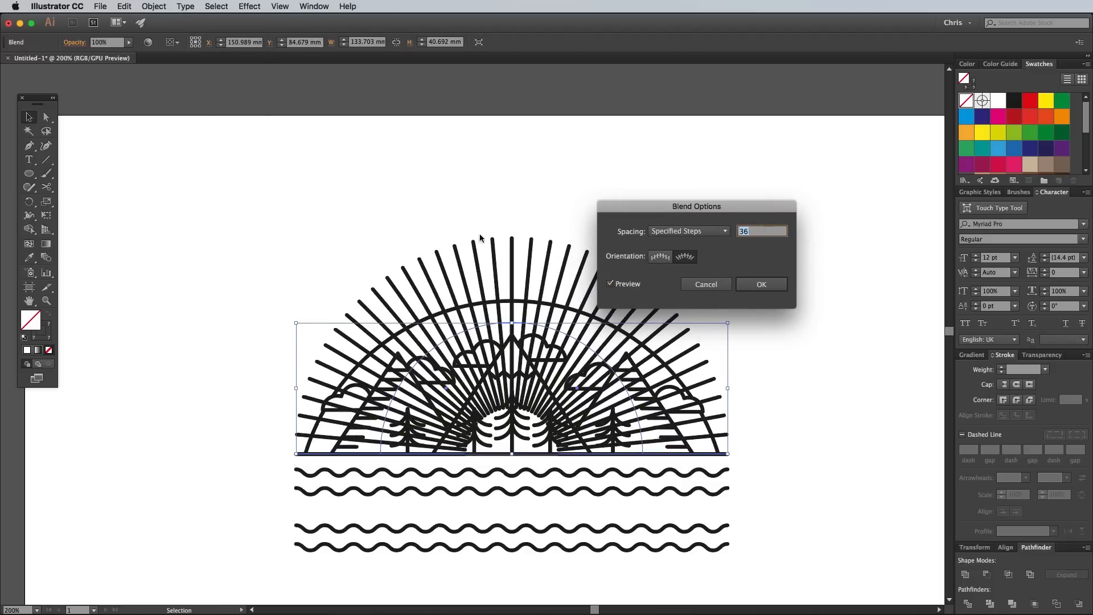
{"action": "left_click", "coordinate": [153, 6]}
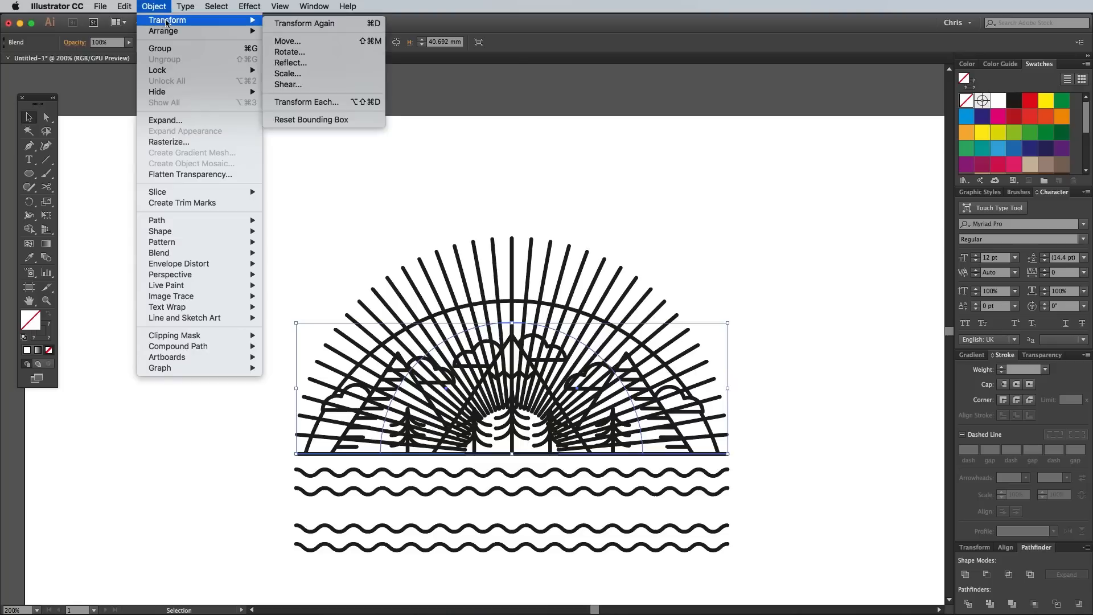
Step: Lock the rays, offset the arc by 4 mm, and unite it with a circle
{"action": "left_click", "coordinate": [305, 134]}
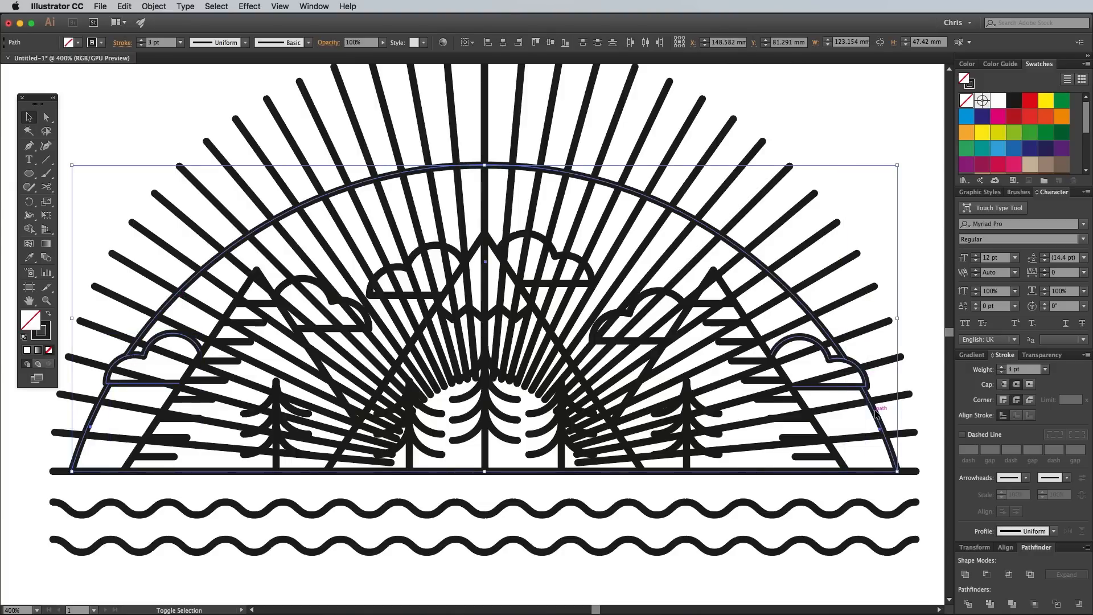
{"action": "left_click", "coordinate": [153, 7]}
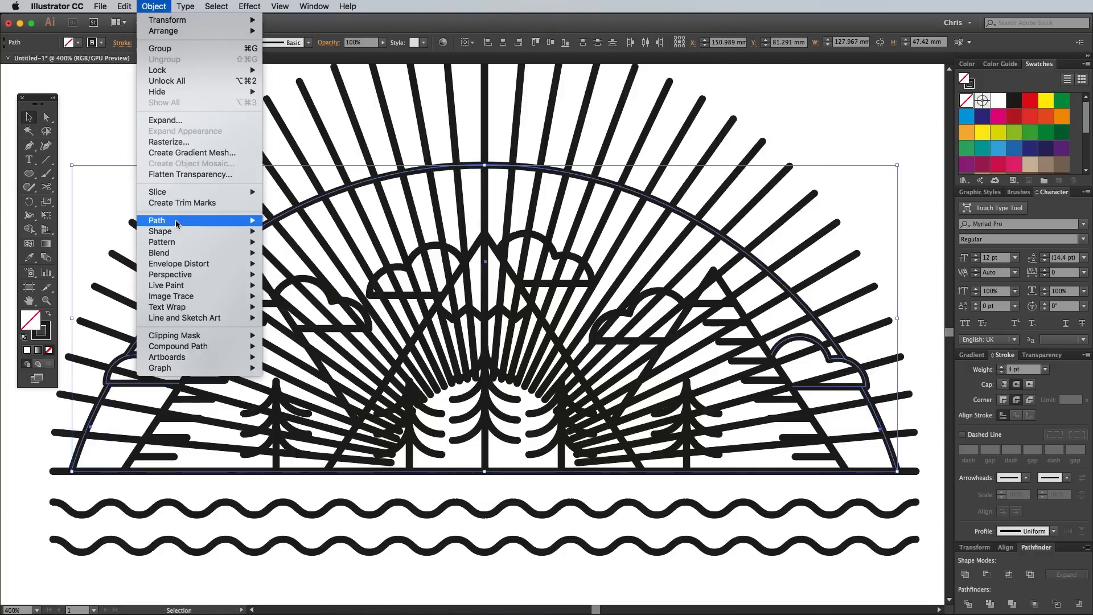
{"action": "left_click", "coordinate": [157, 220]}
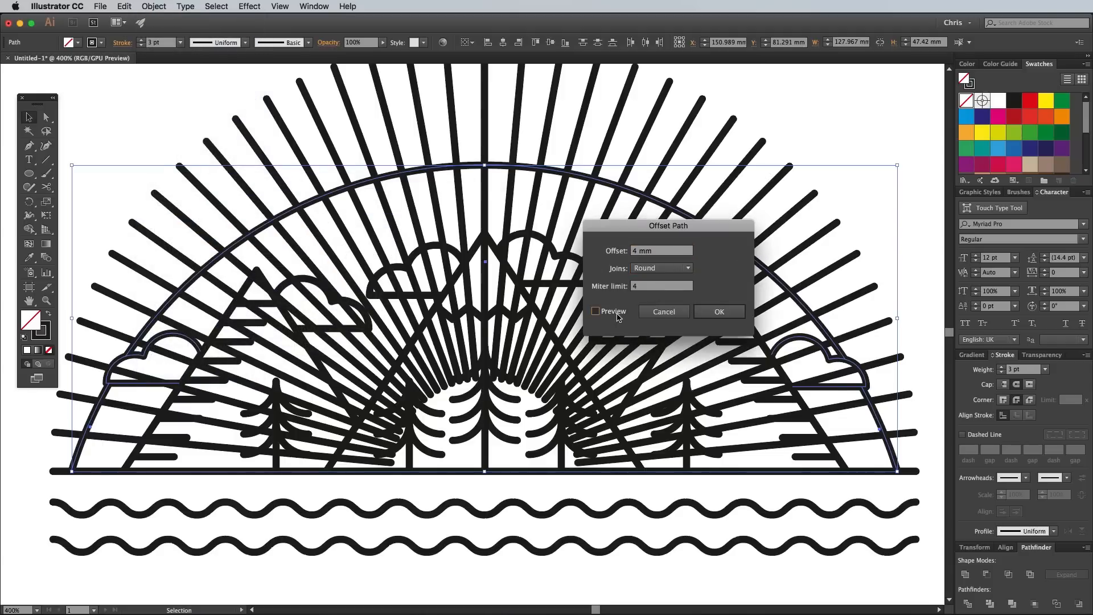
{"action": "left_click", "coordinate": [718, 311]}
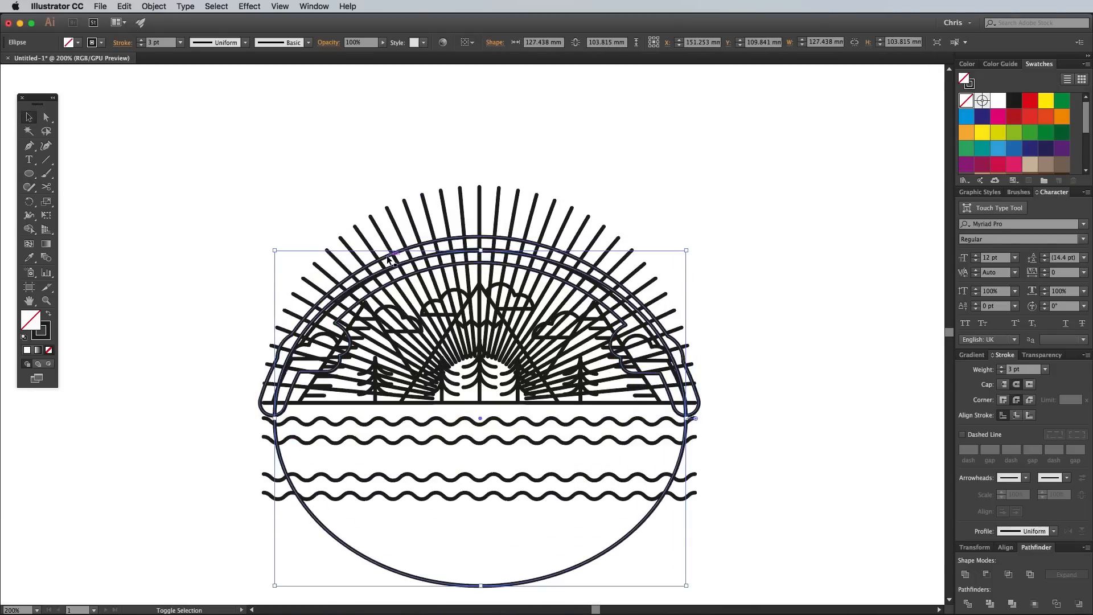
{"action": "left_click", "coordinate": [966, 574]}
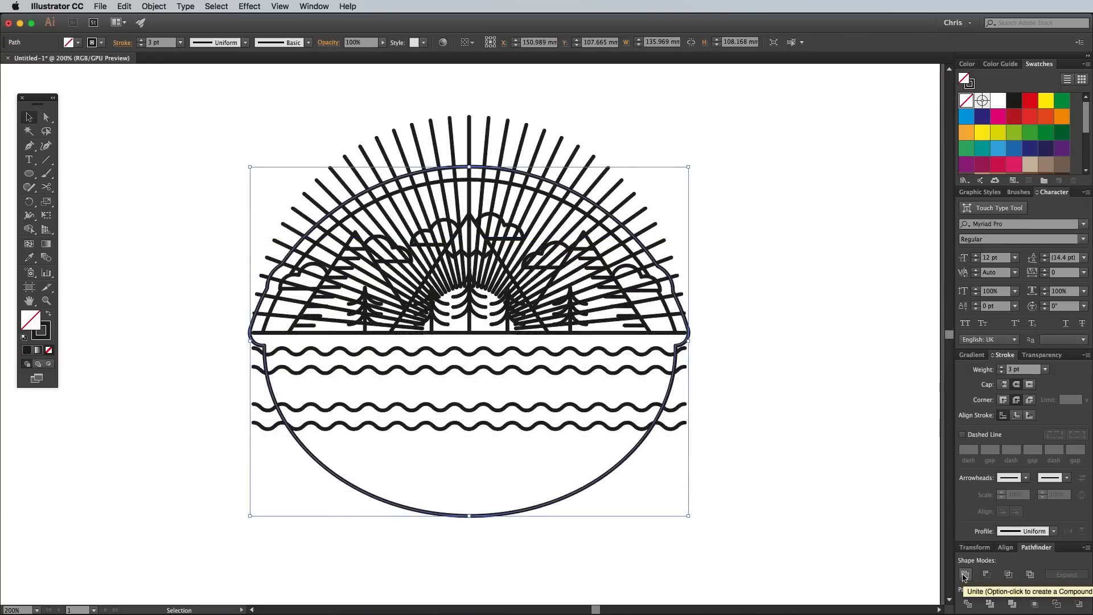
{"action": "left_click", "coordinate": [152, 6]}
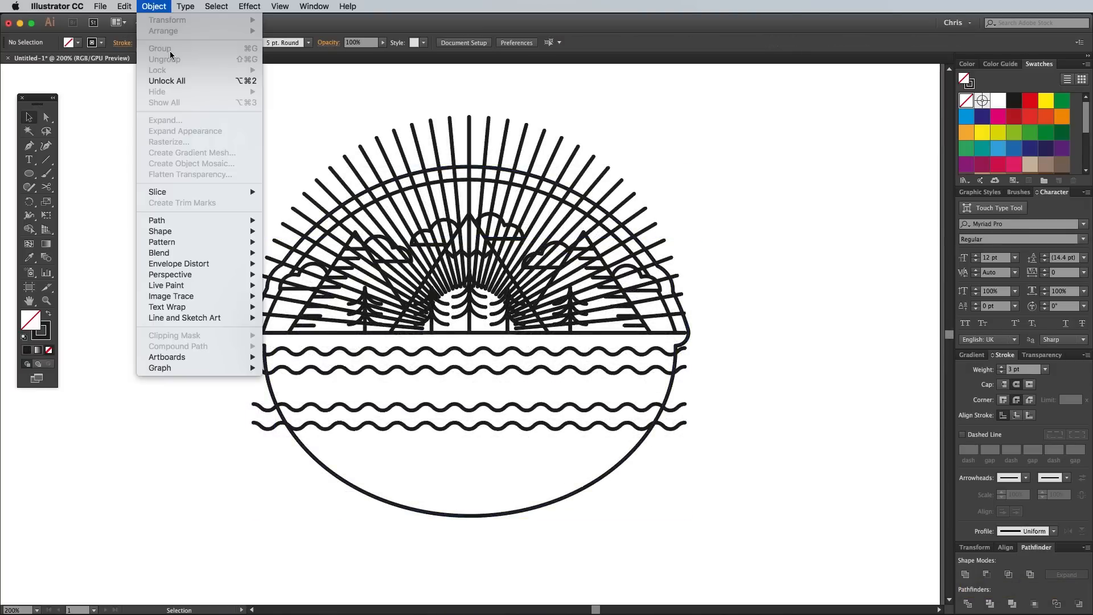
Step: Unlock the sunray blend and expand it into separate ray lines
{"action": "left_click", "coordinate": [158, 252]}
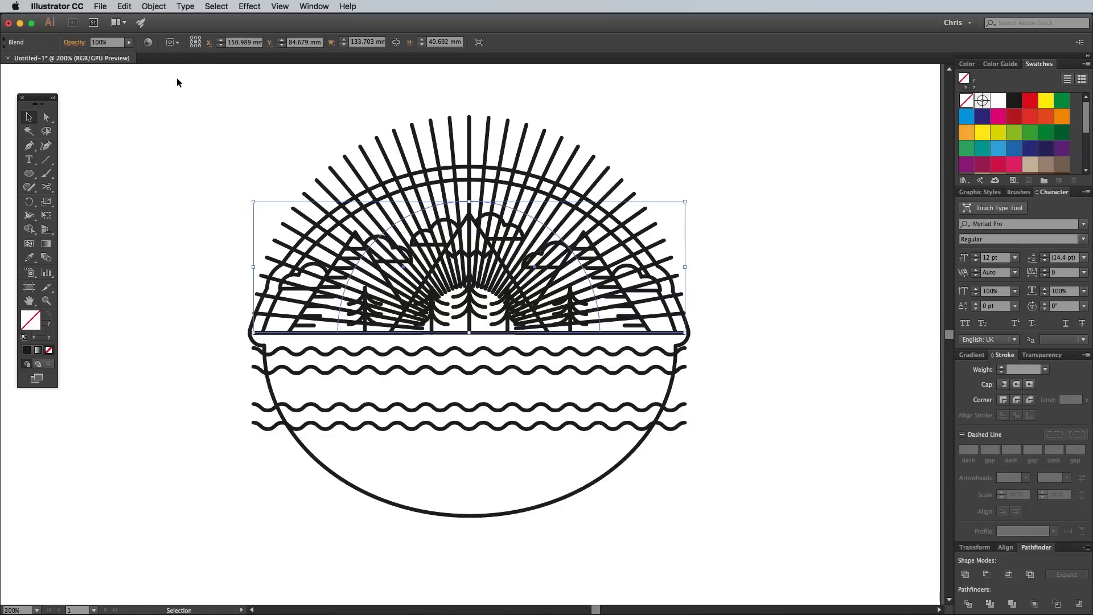
{"action": "left_click", "coordinate": [152, 7]}
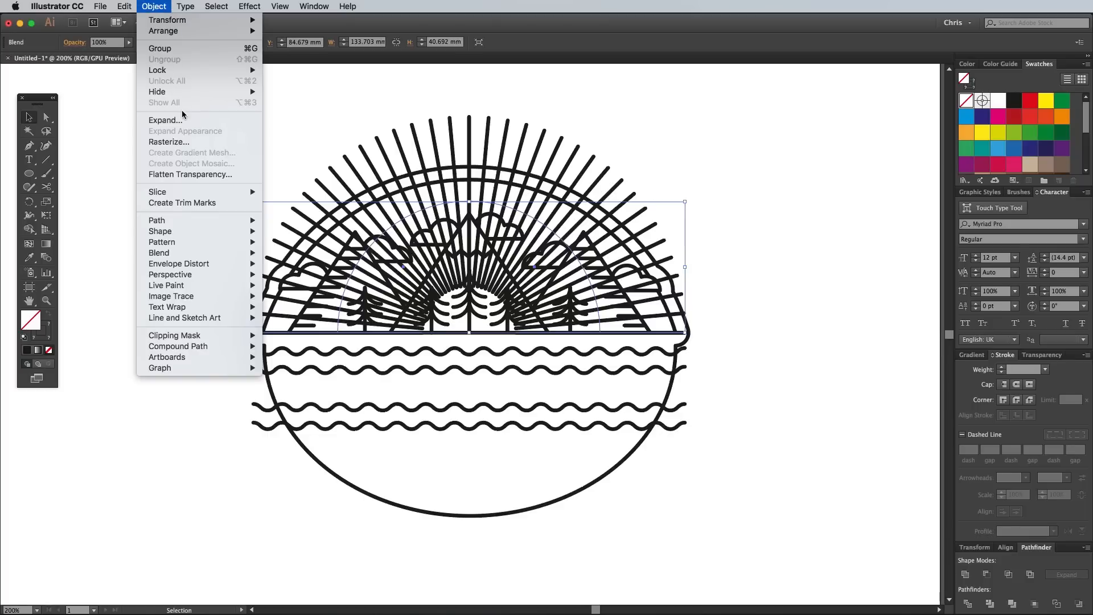
{"action": "left_click", "coordinate": [165, 119]}
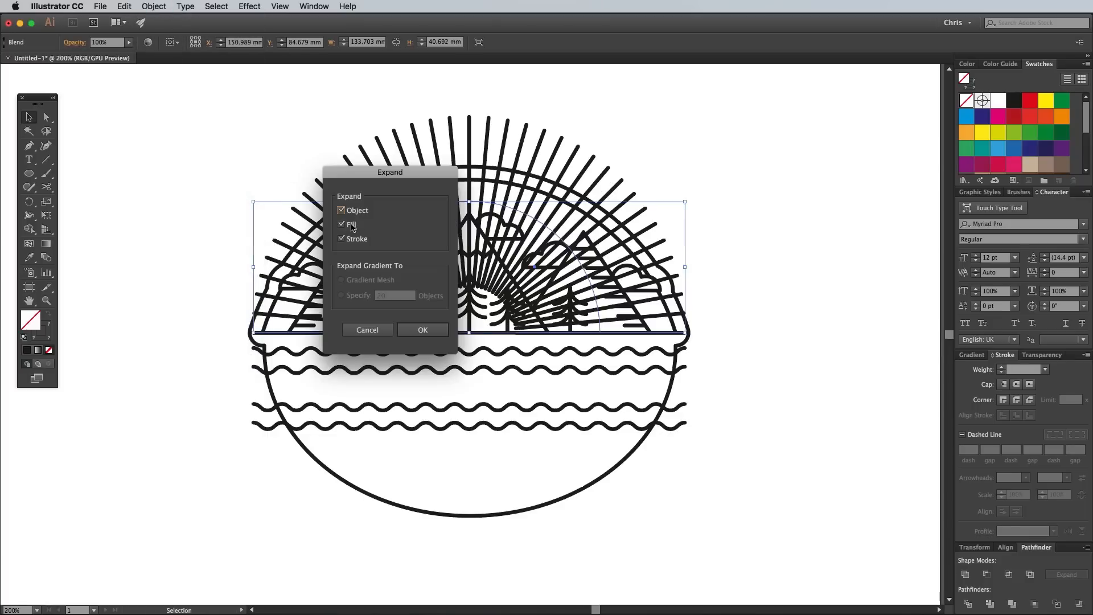
{"action": "left_click", "coordinate": [423, 330]}
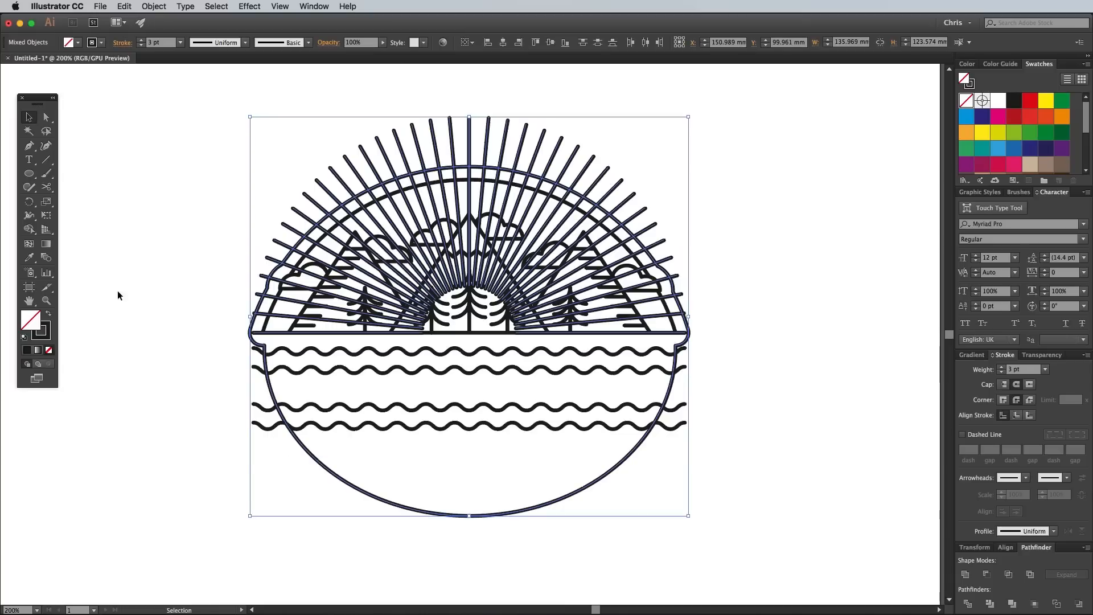
{"action": "mouse_move", "coordinate": [29, 230]}
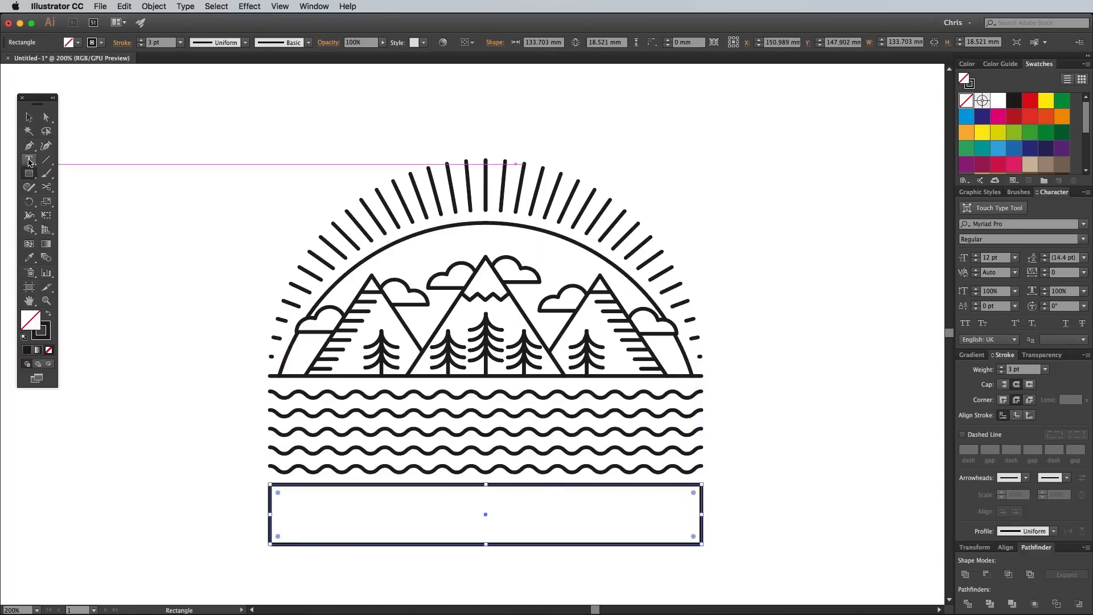
Step: Type the title WANDERLUST inside the rectangle below the waves
{"action": "type", "text": "WANDERLUST"}
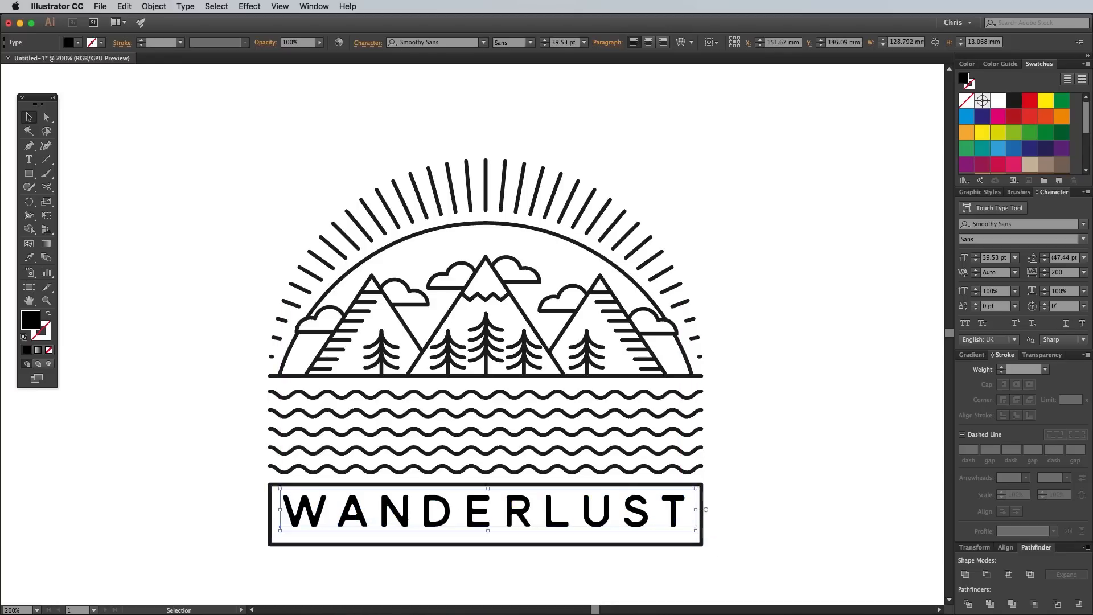
{"action": "left_click", "coordinate": [638, 592]}
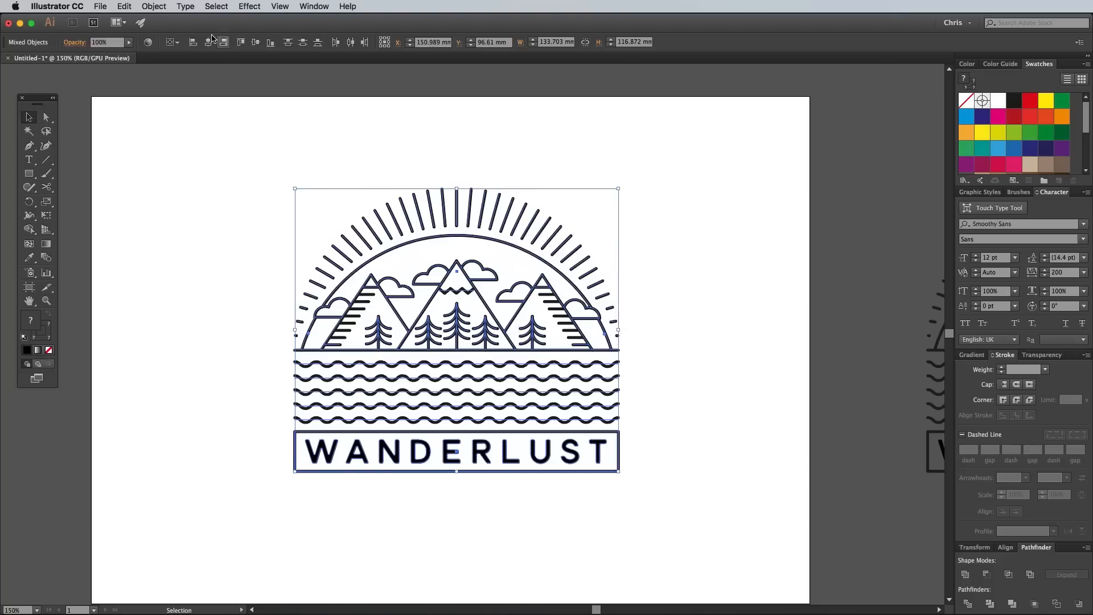
Step: Expand all badge strokes into filled outlines
{"action": "left_click", "coordinate": [153, 6]}
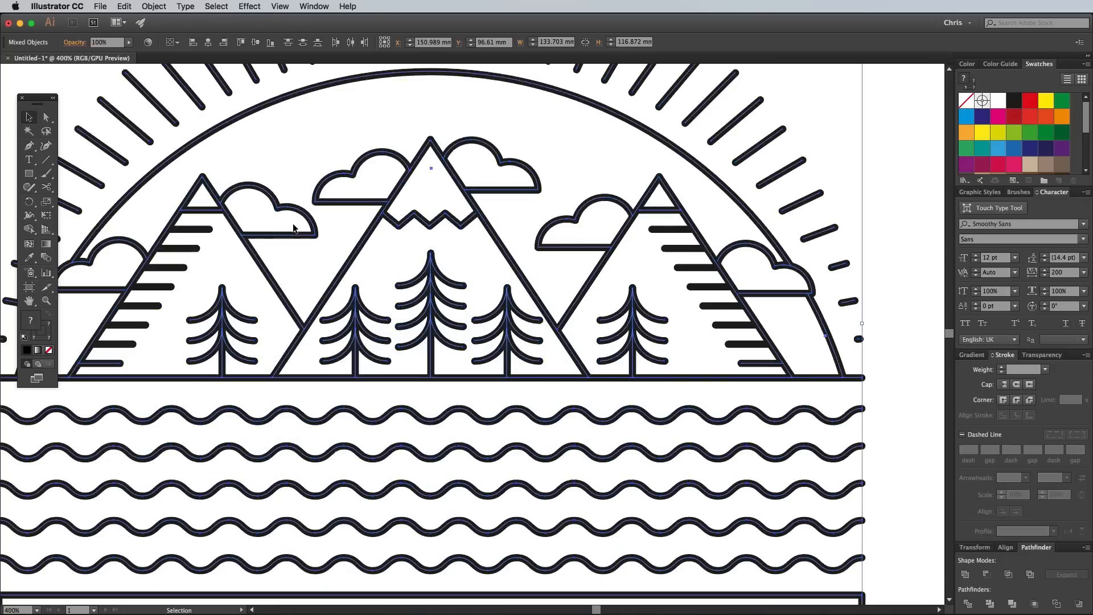
{"action": "left_click", "coordinate": [153, 7]}
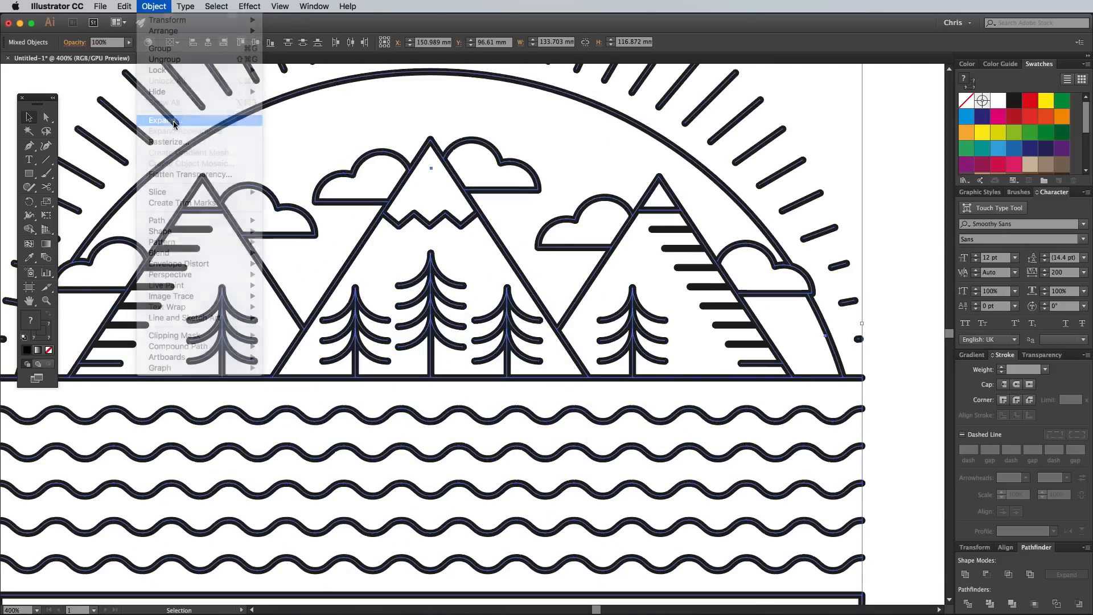
{"action": "left_click", "coordinate": [161, 120]}
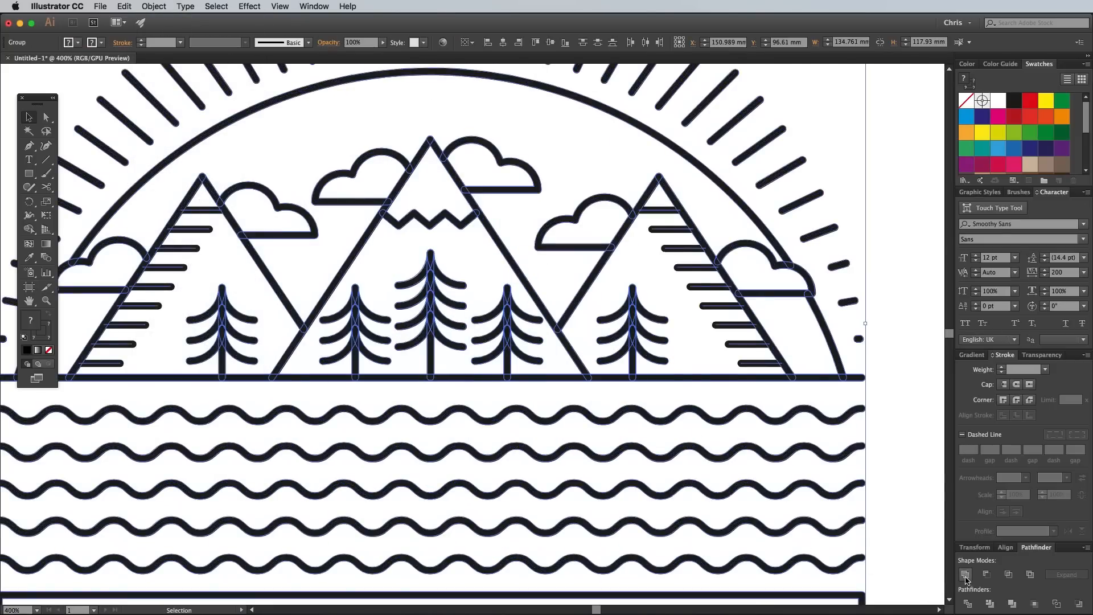
{"action": "mouse_move", "coordinate": [966, 574]}
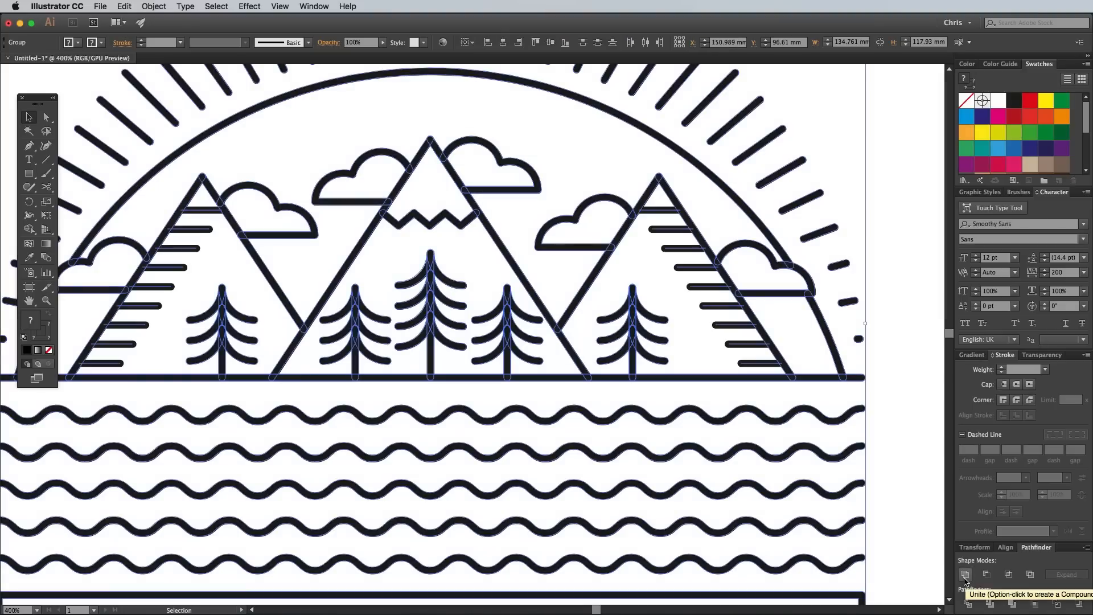
Step: Unite the badge pieces, expand fill and stroke, and colour it red
{"action": "left_click", "coordinate": [153, 6]}
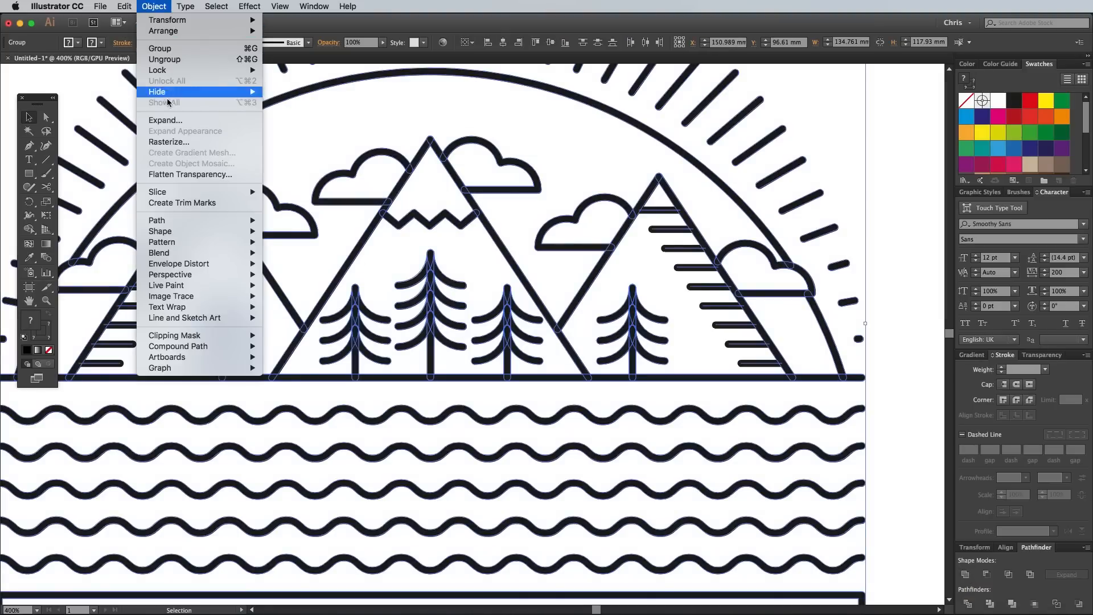
{"action": "left_click", "coordinate": [165, 120]}
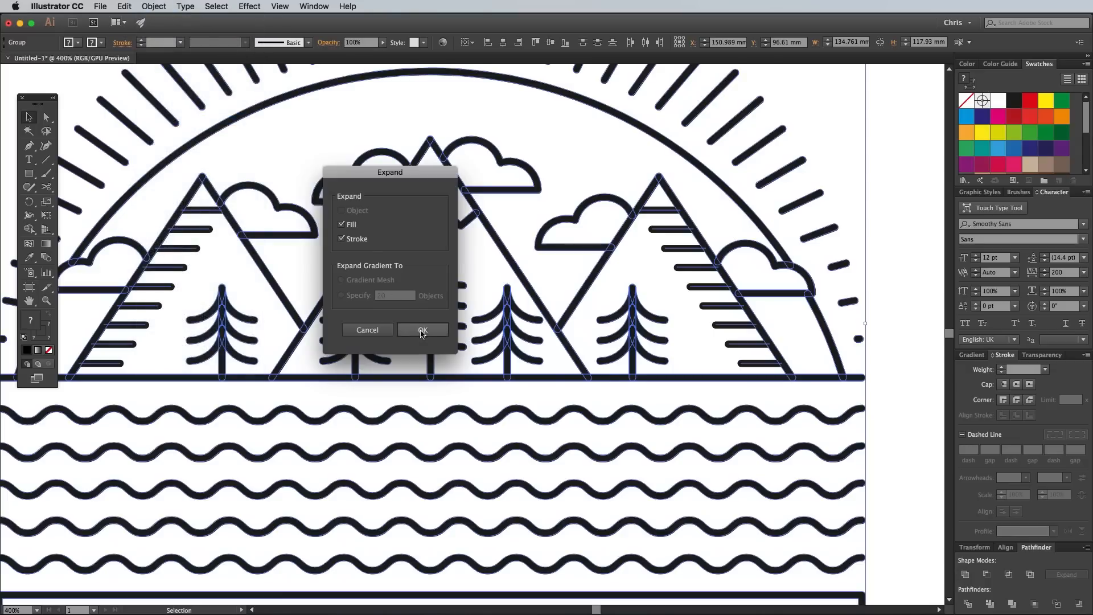
{"action": "left_click", "coordinate": [422, 329]}
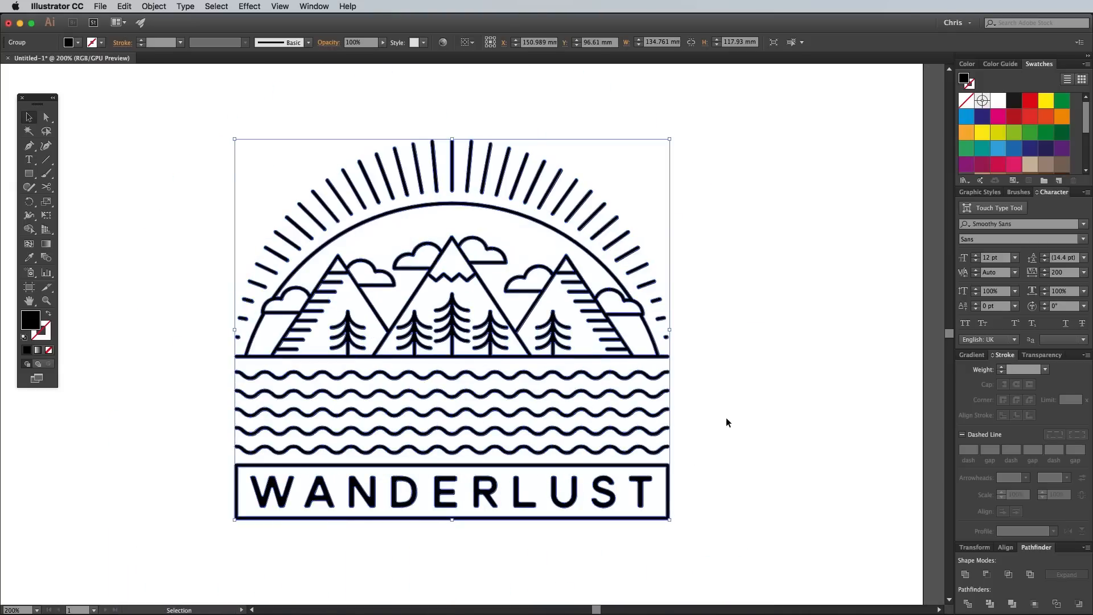
{"action": "mouse_move", "coordinate": [1025, 156]}
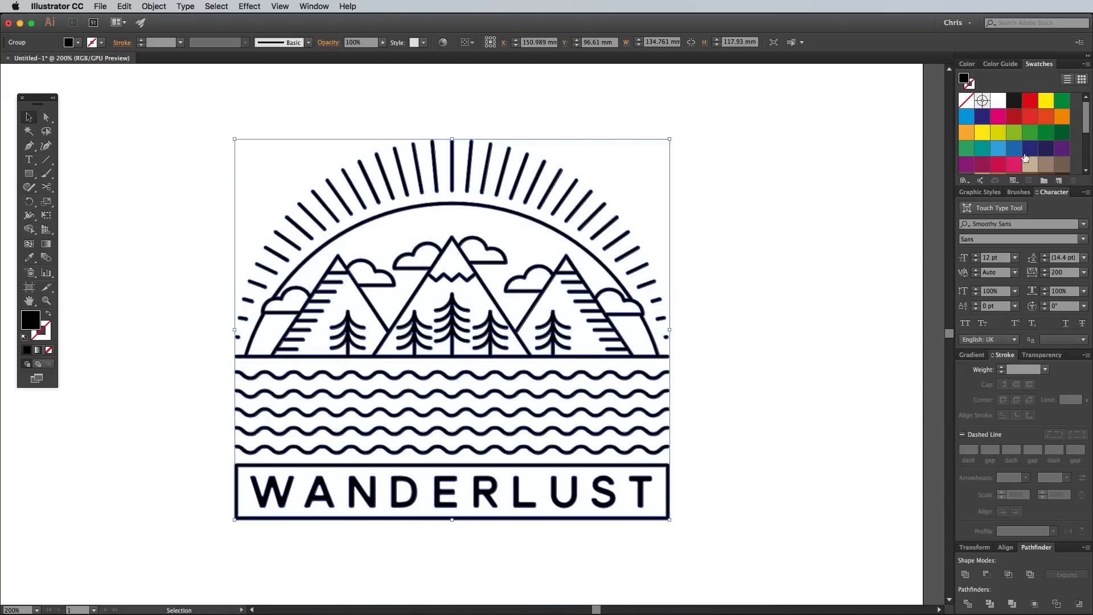
{"action": "left_click", "coordinate": [1031, 99]}
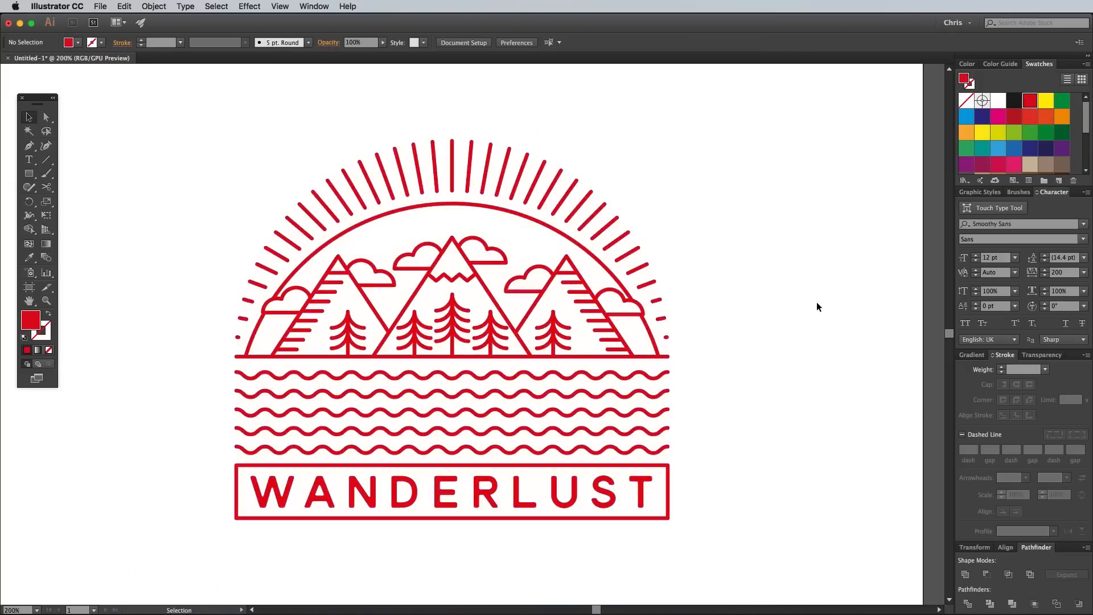